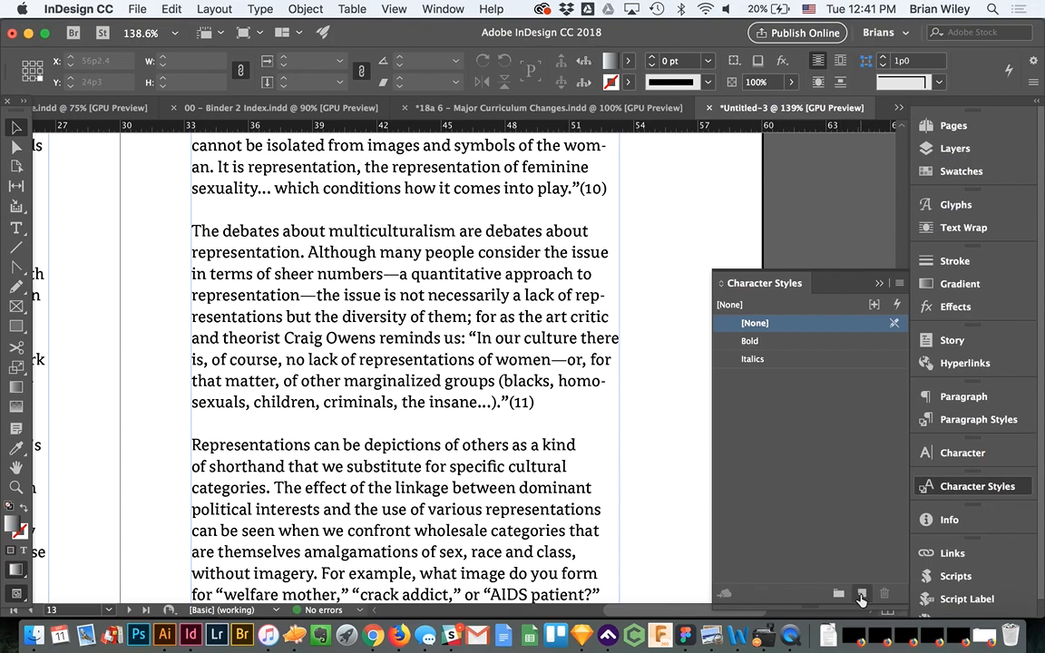
Create a new character style and name it 'Superscripts' in its options
left_click(862, 593)
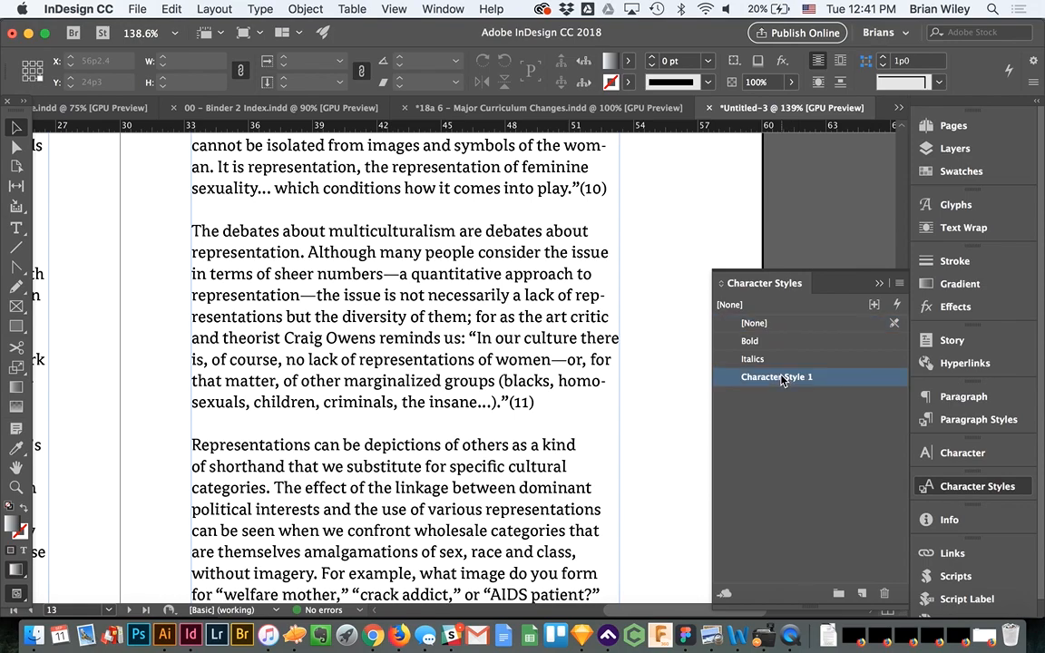
double_click(777, 376)
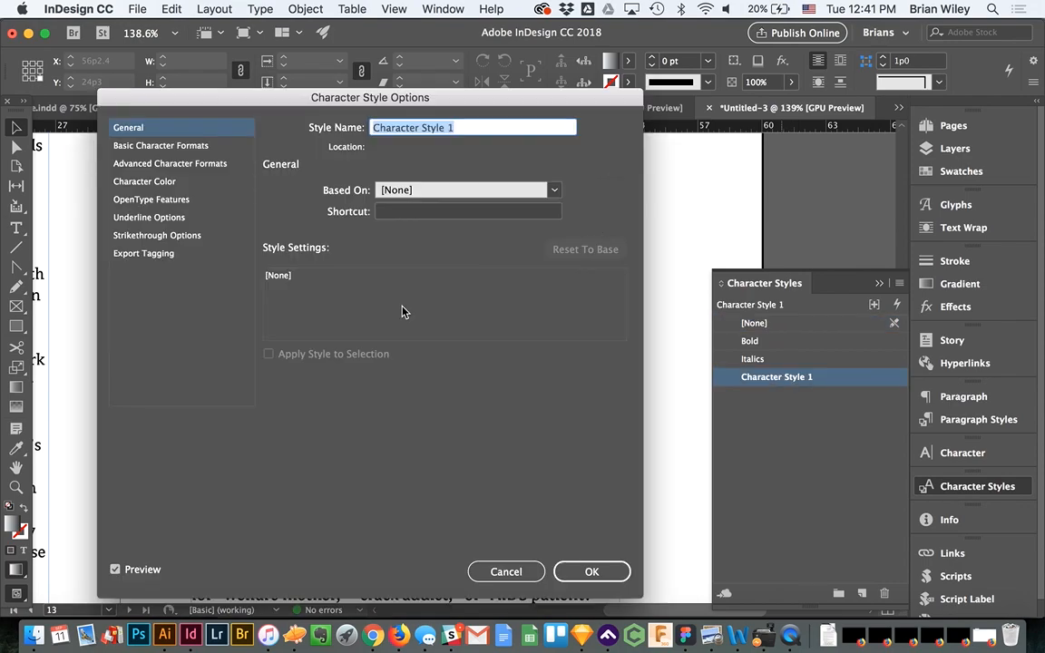
type("S")
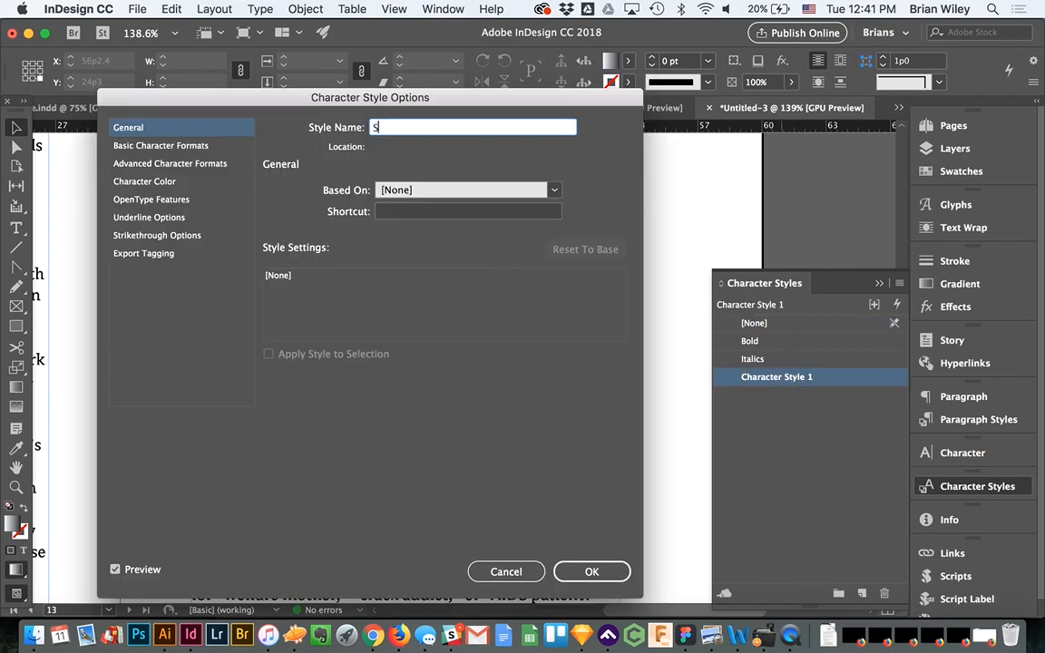
type("uperscrip")
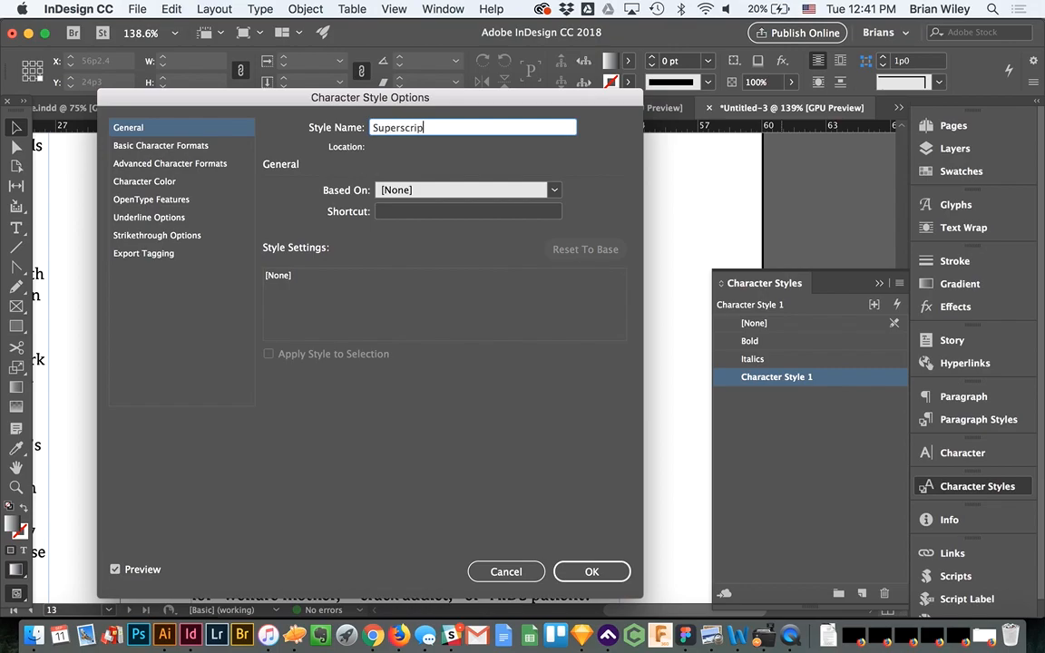
type("ts")
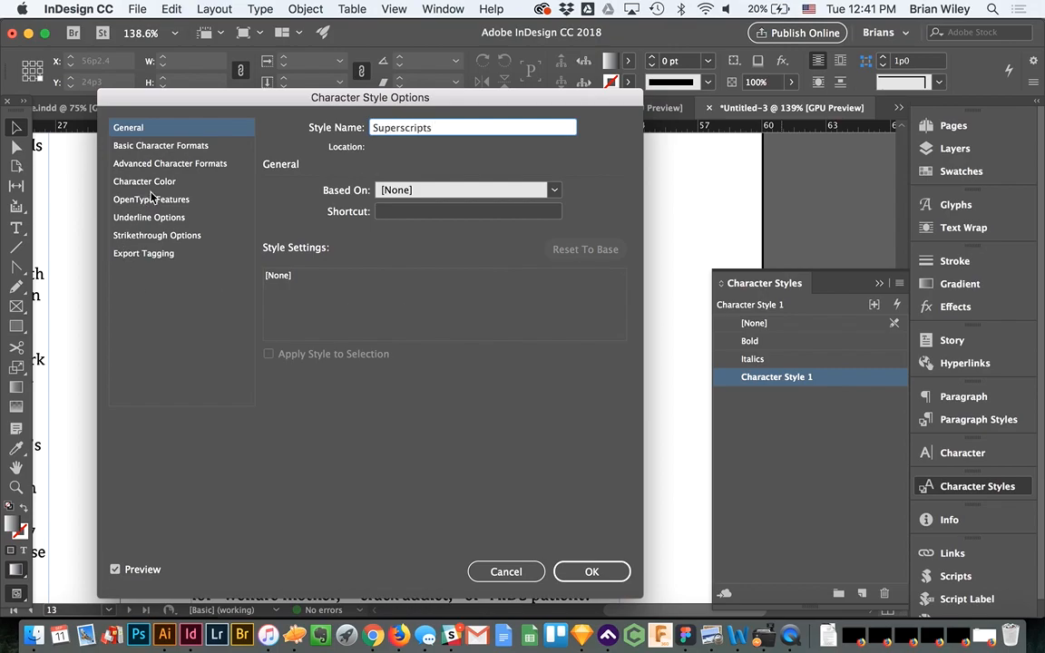
Set the style's Position to Superscript under Basic Character Formats and save it
left_click(159, 145)
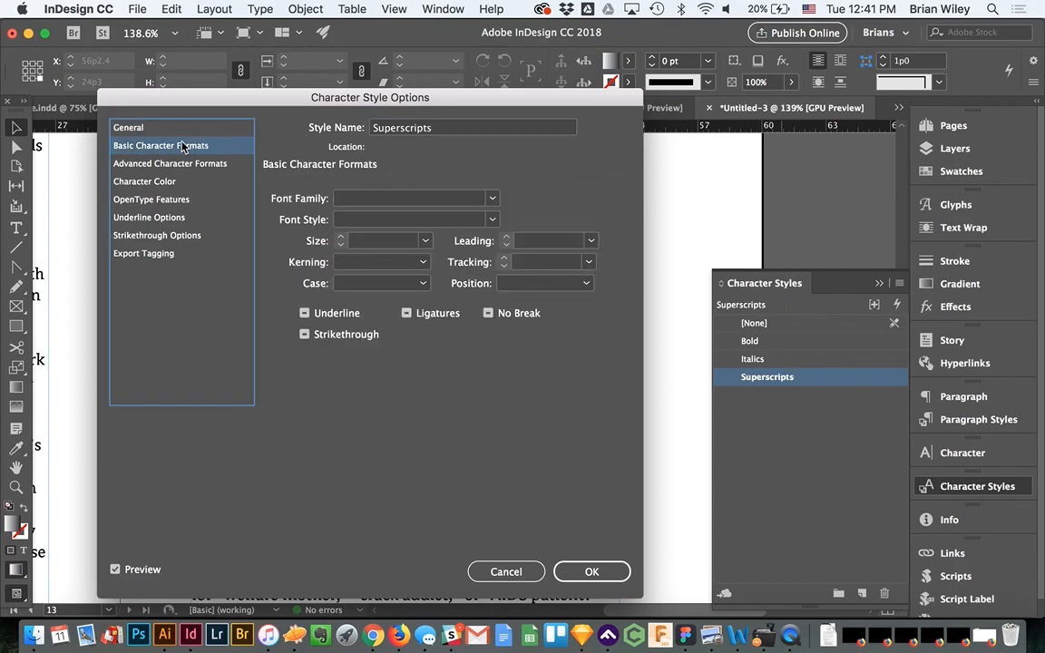
left_click(588, 283)
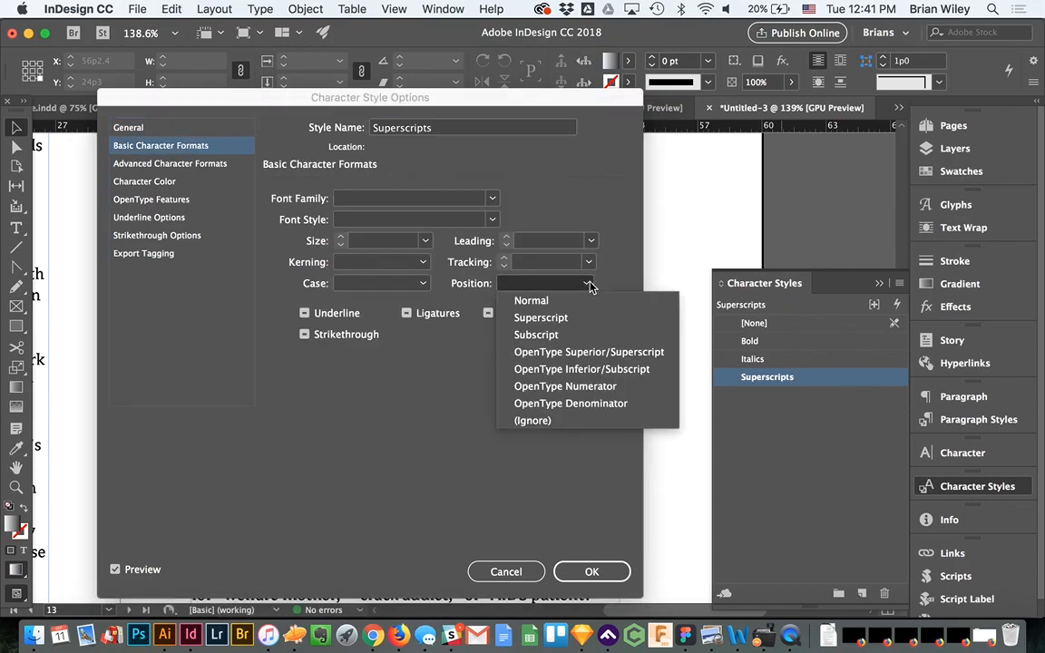
mouse_move(540, 318)
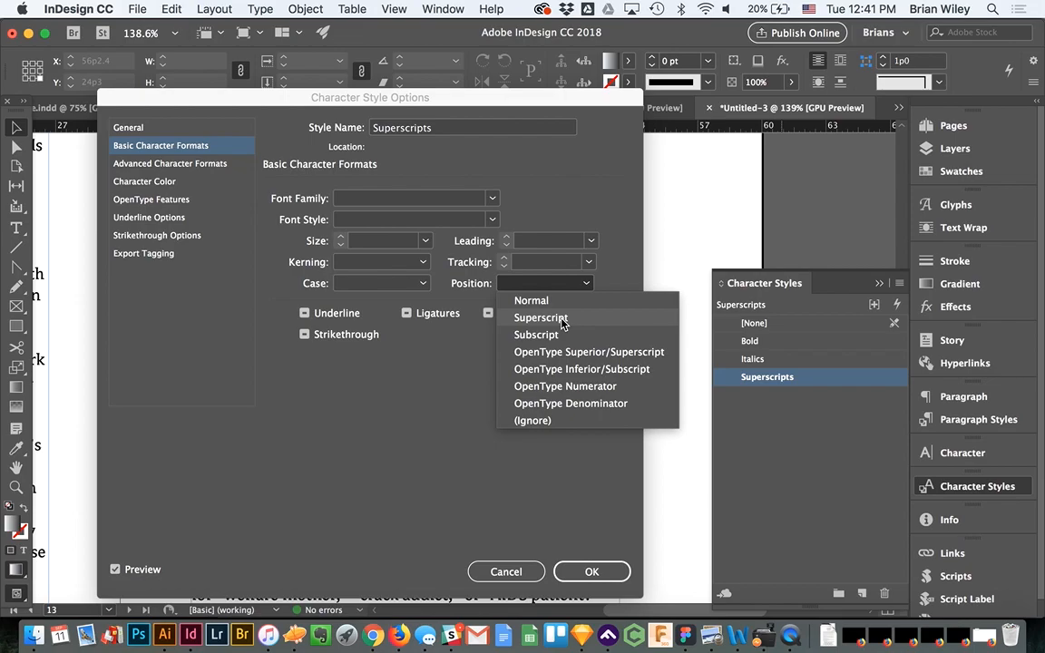
mouse_move(577, 359)
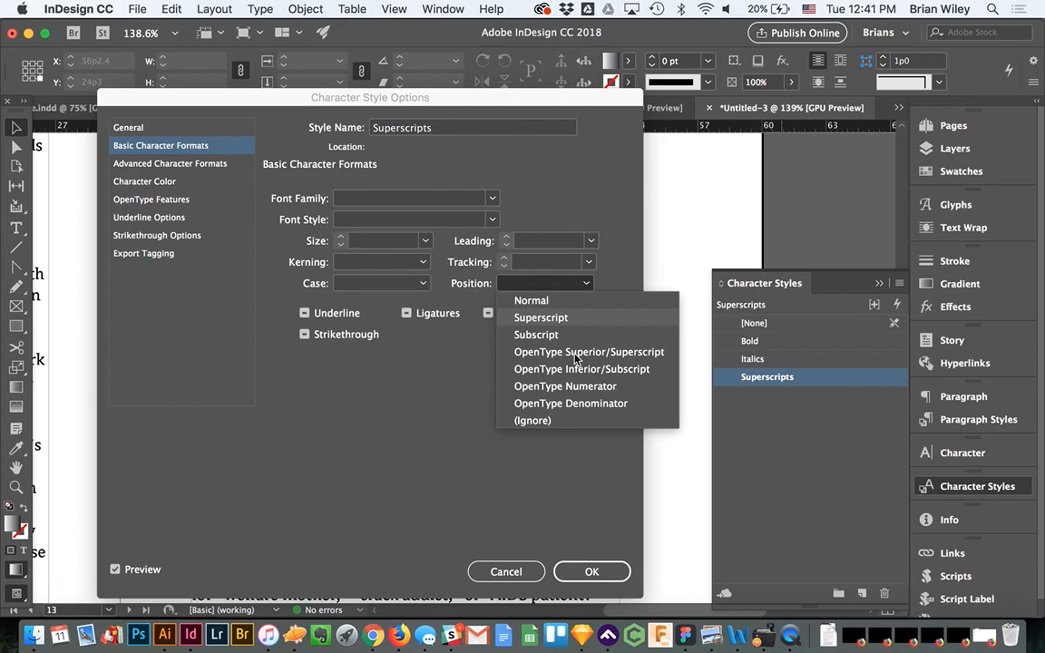
mouse_move(540, 318)
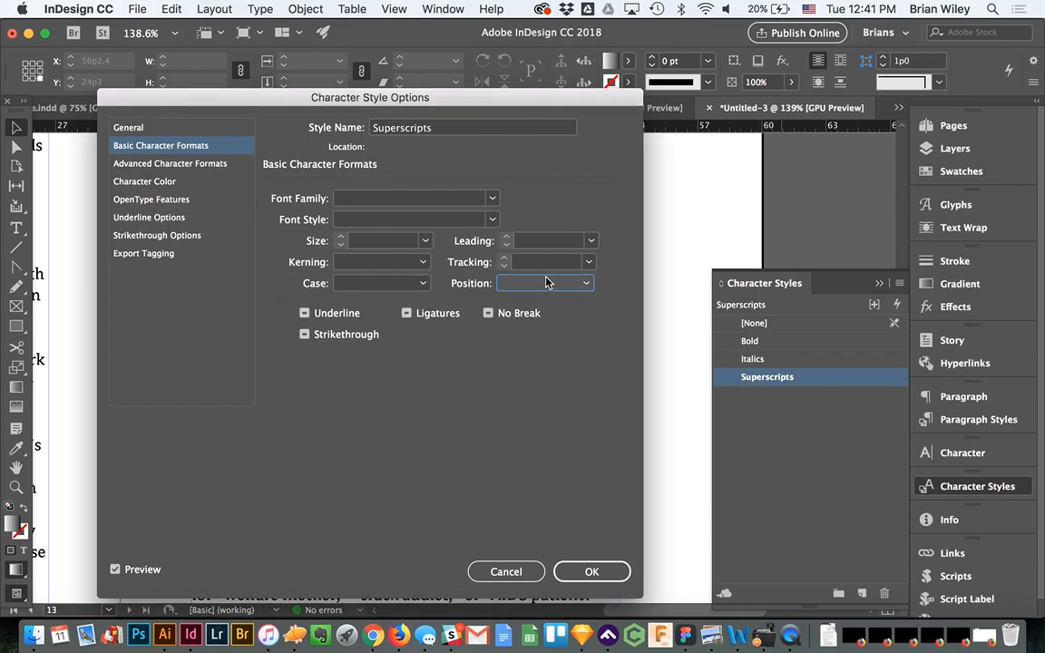
left_click(544, 283)
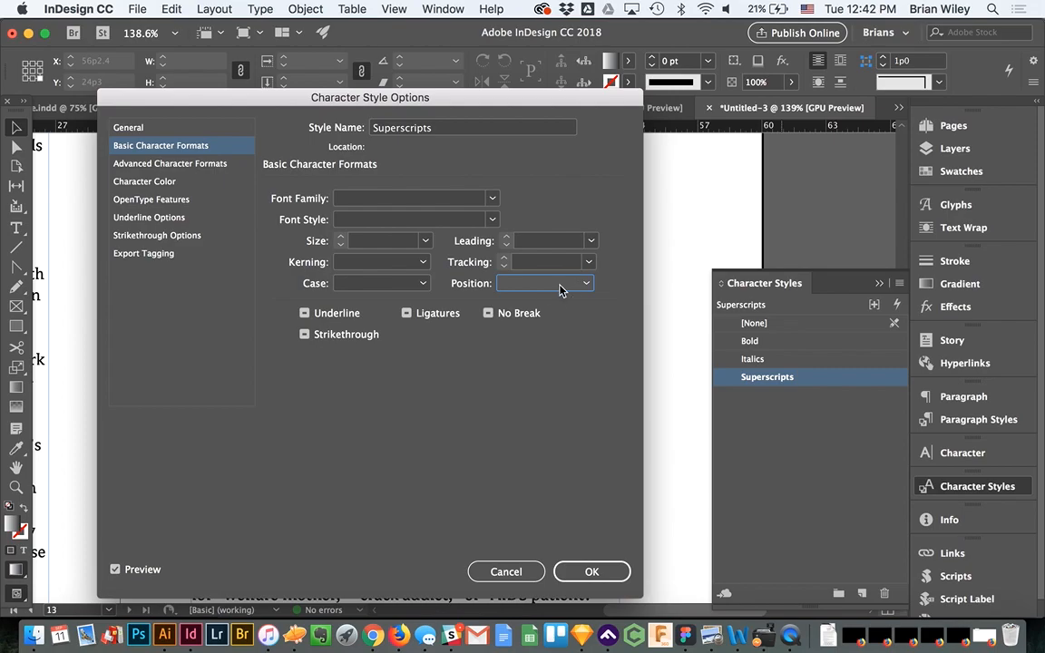
left_click(545, 283)
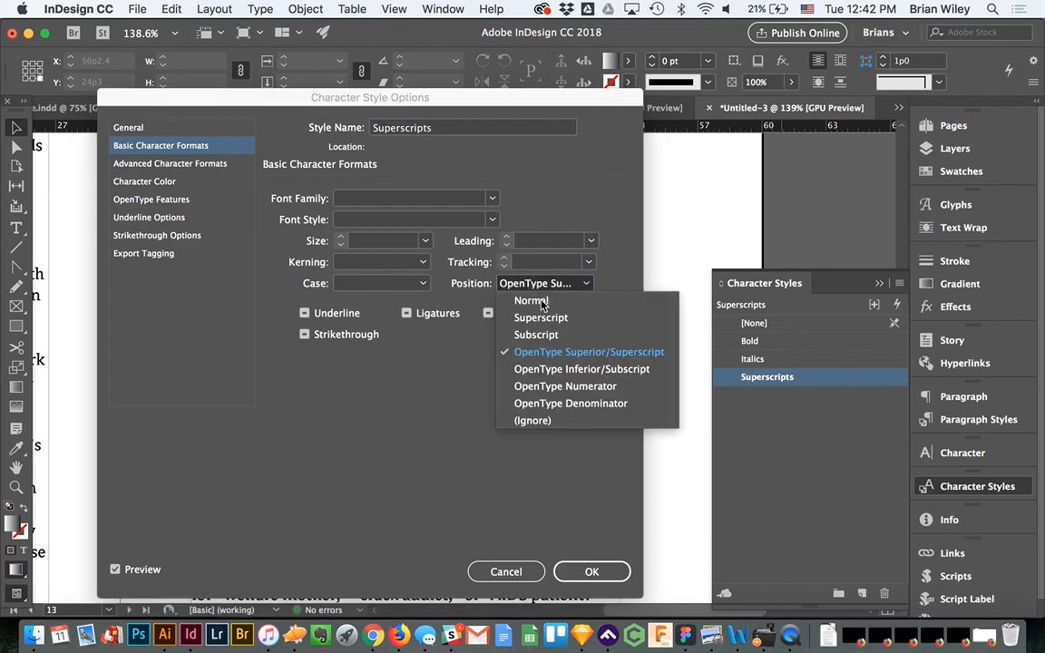
left_click(541, 318)
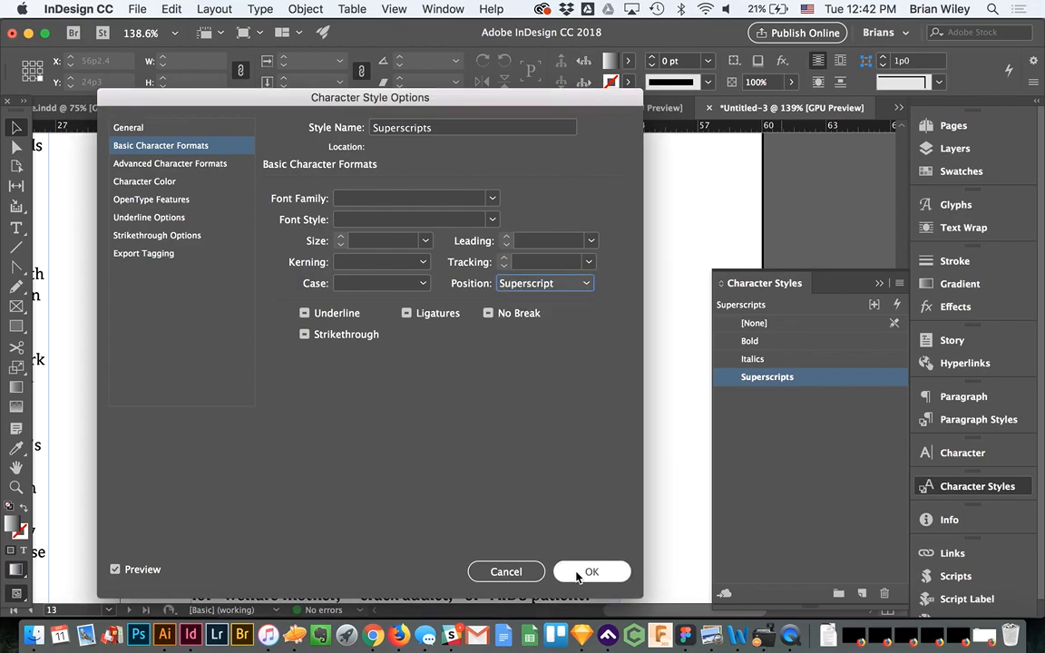
left_click(591, 571)
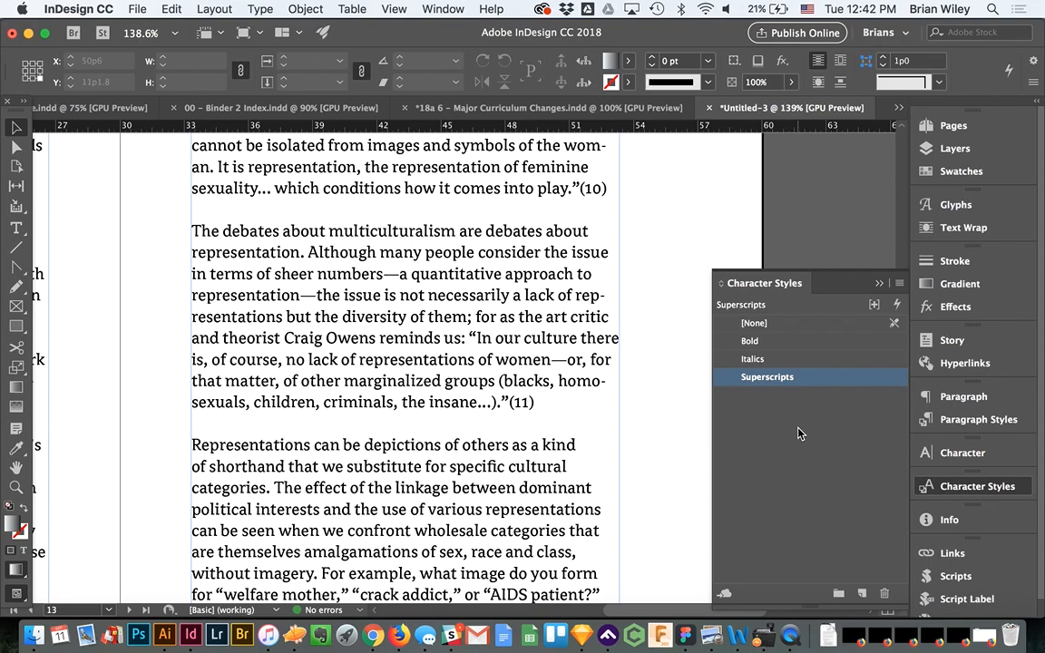
mouse_move(472, 218)
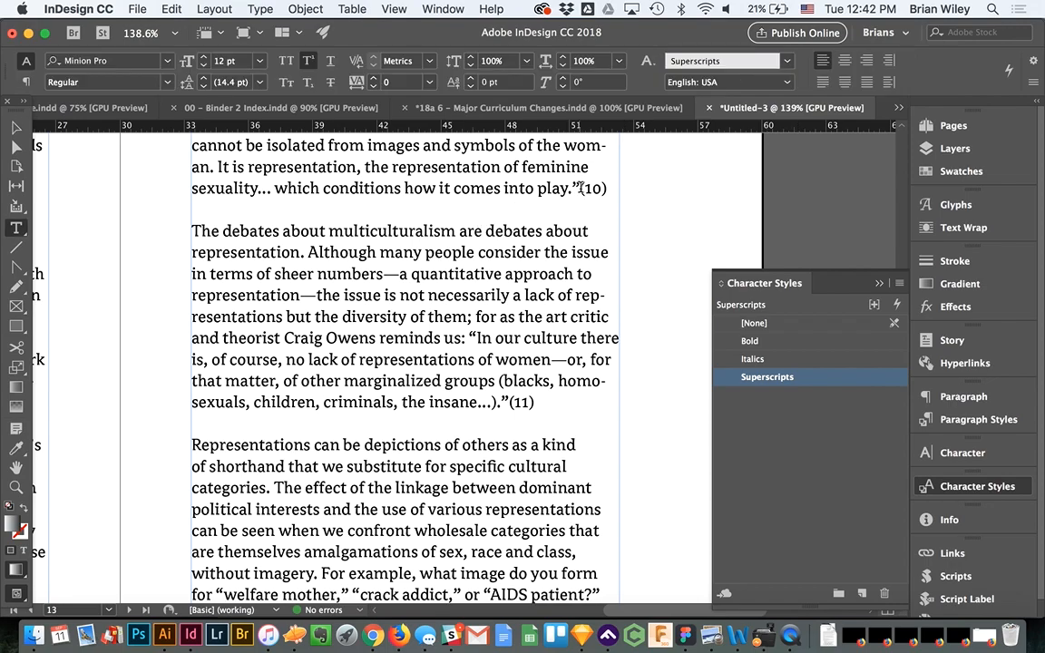
Select the (10) endnote number at the end of the first quotation
left_click(755, 323)
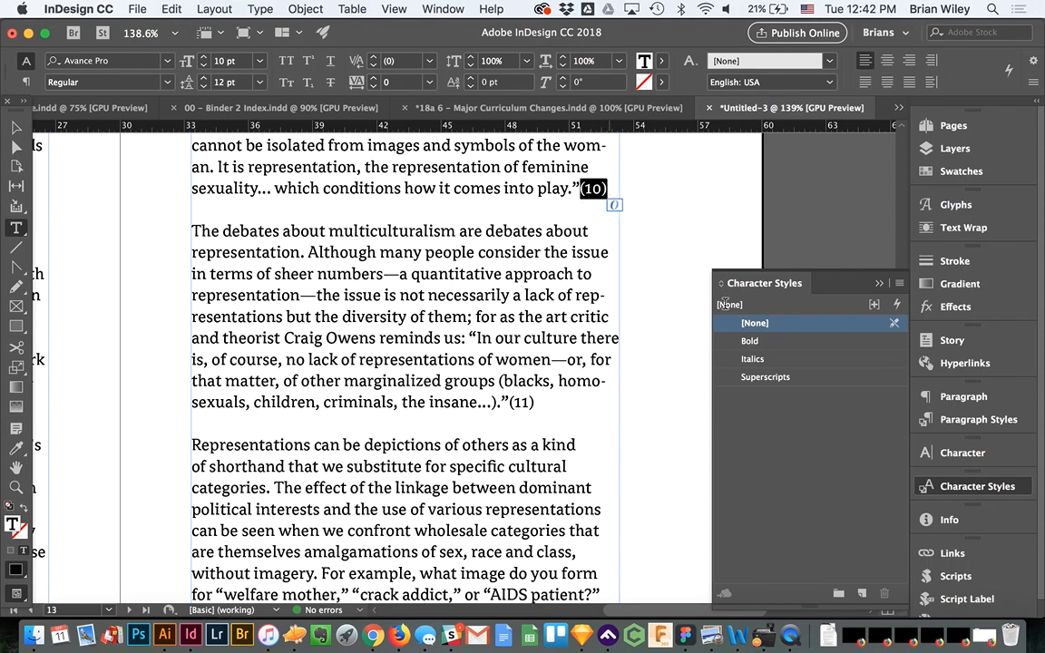
left_click(766, 376)
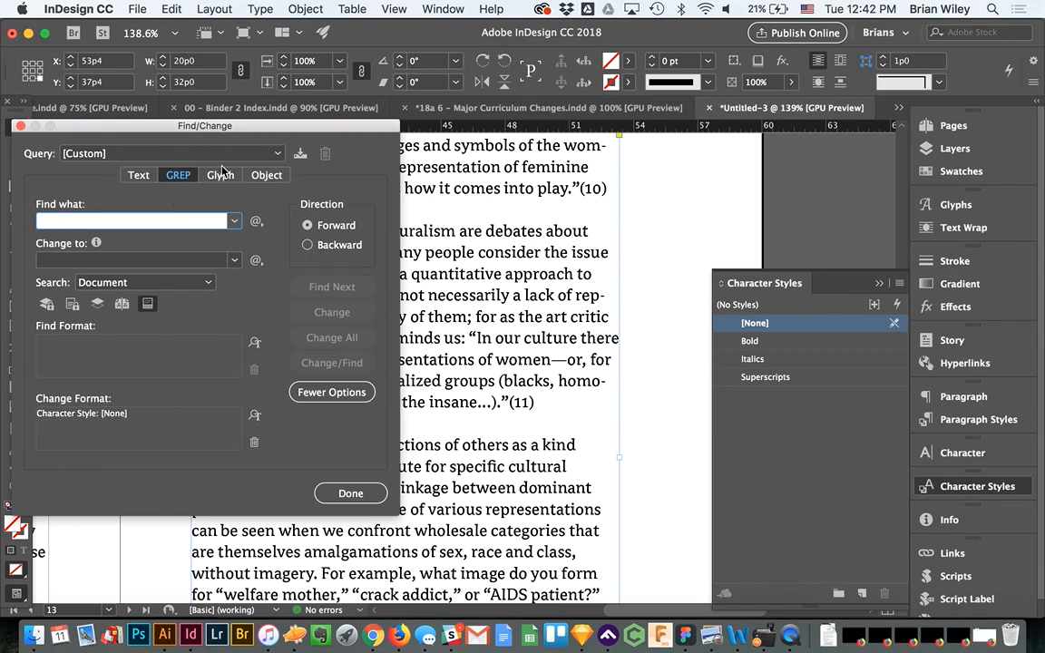
Build the GREP pattern with an opening parenthesis and any digit from the special characters menu
left_click(258, 221)
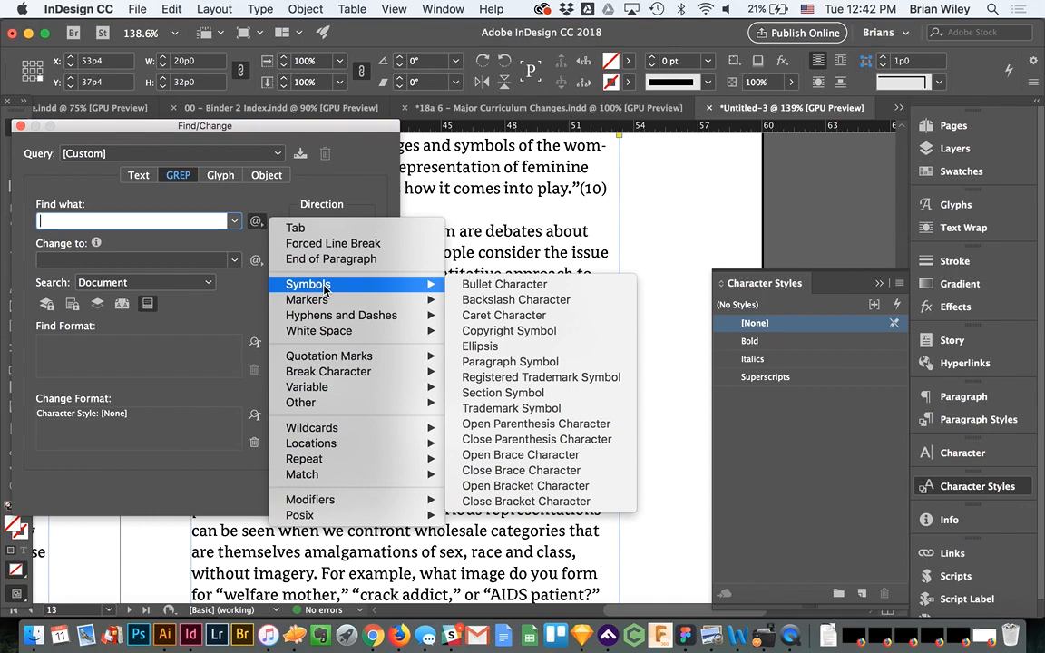
mouse_move(535, 424)
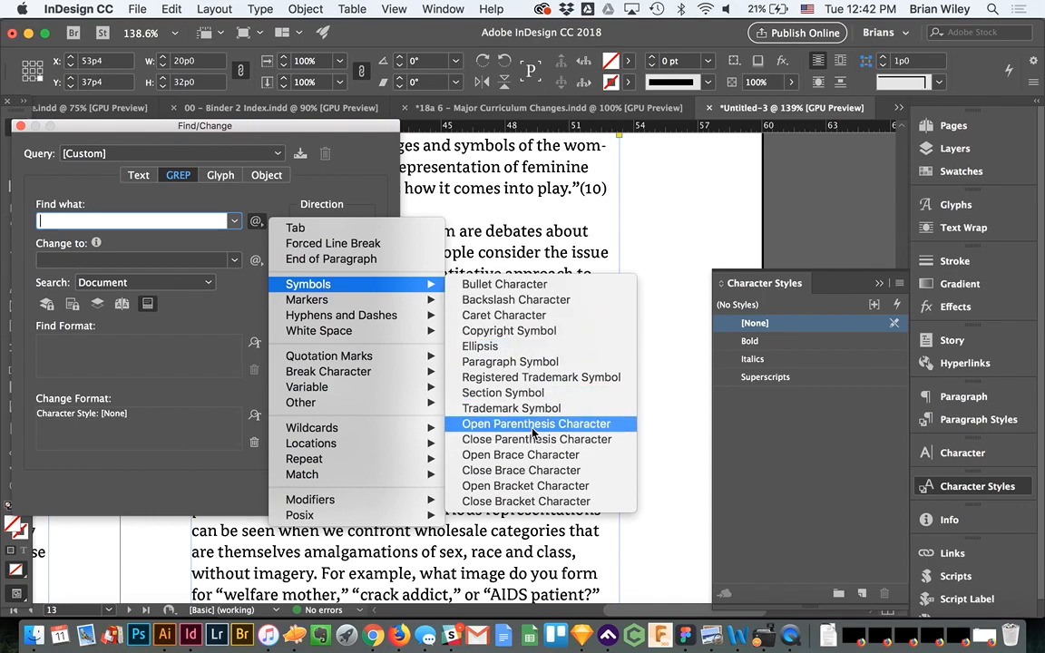
mouse_move(588, 203)
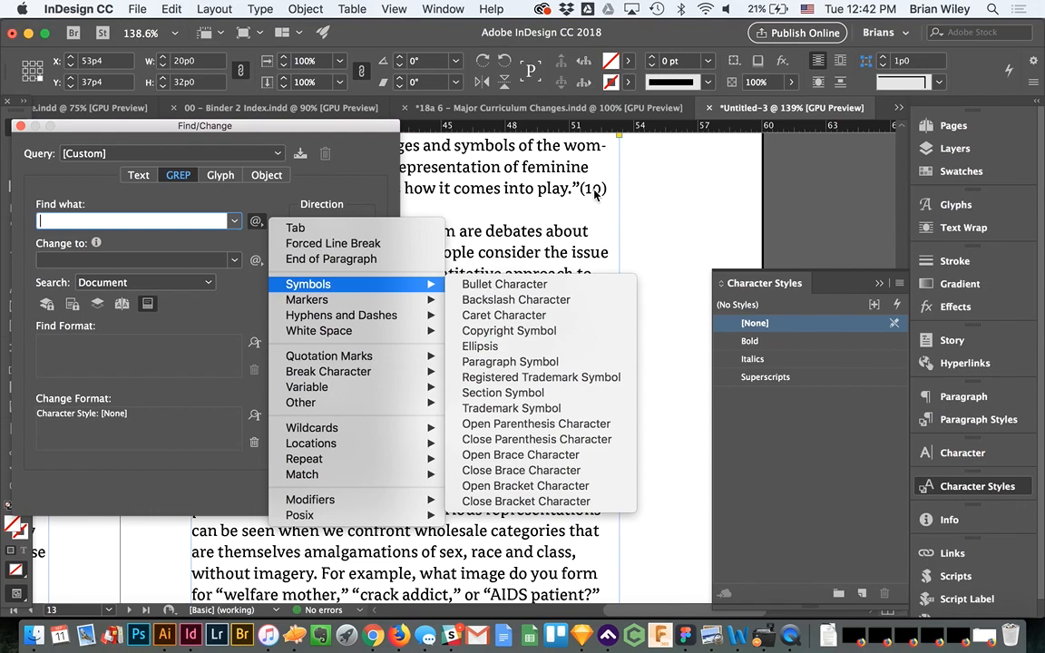
mouse_move(502, 392)
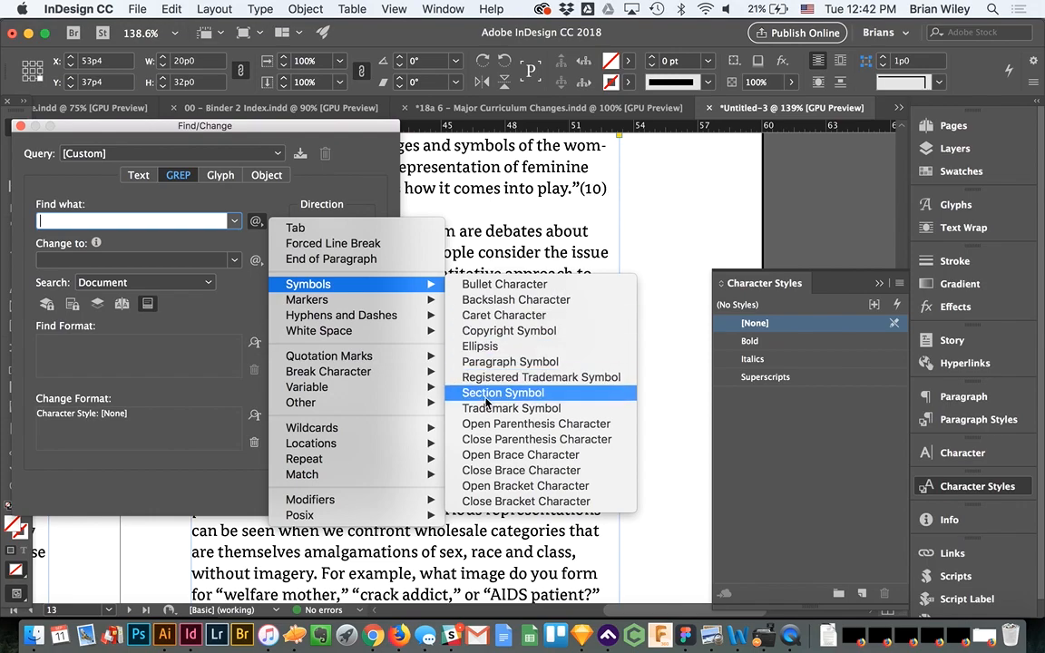
mouse_move(479, 424)
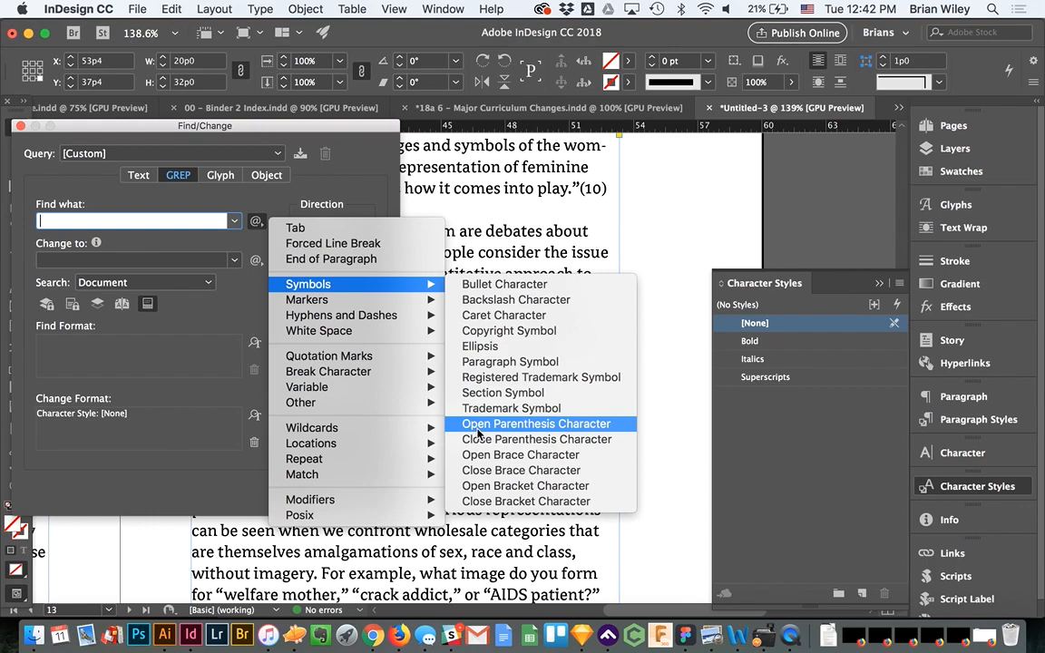
left_click(535, 425)
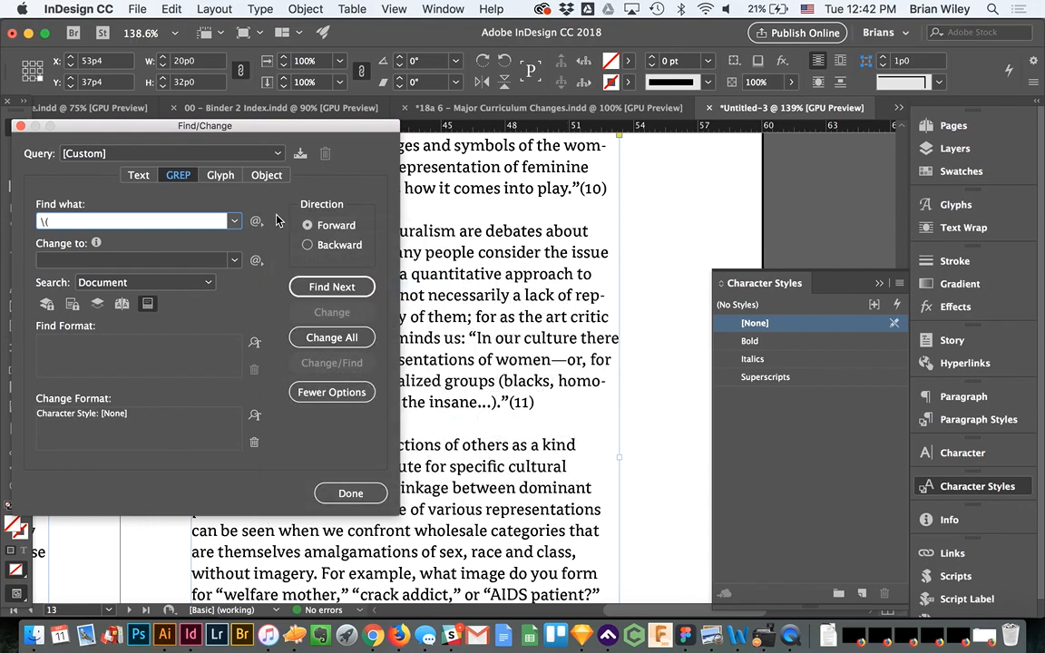
left_click(258, 221)
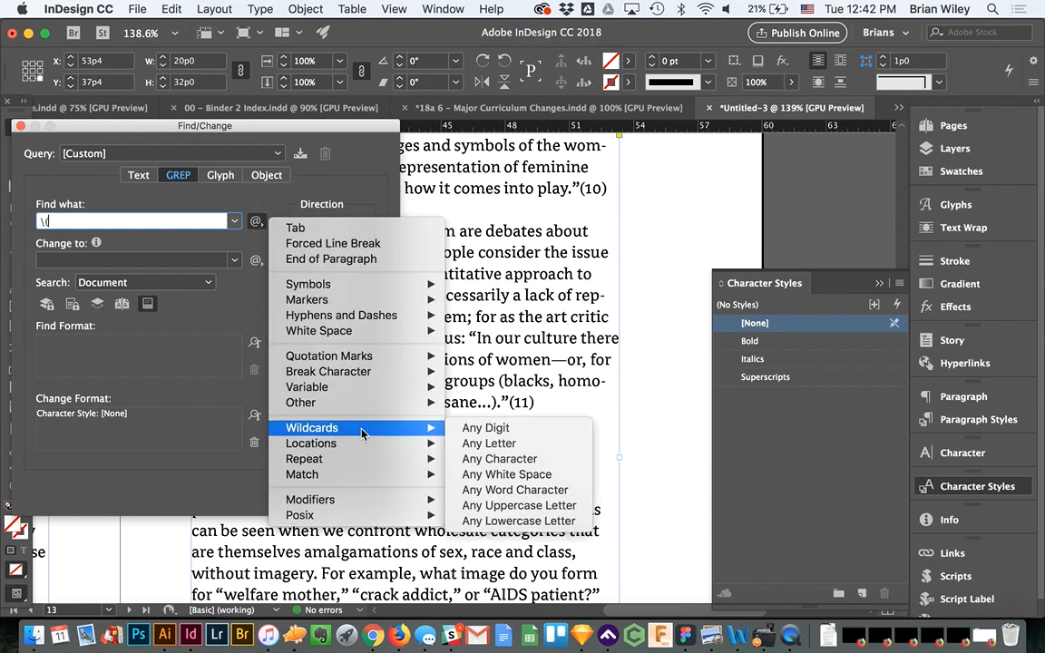
left_click(486, 428)
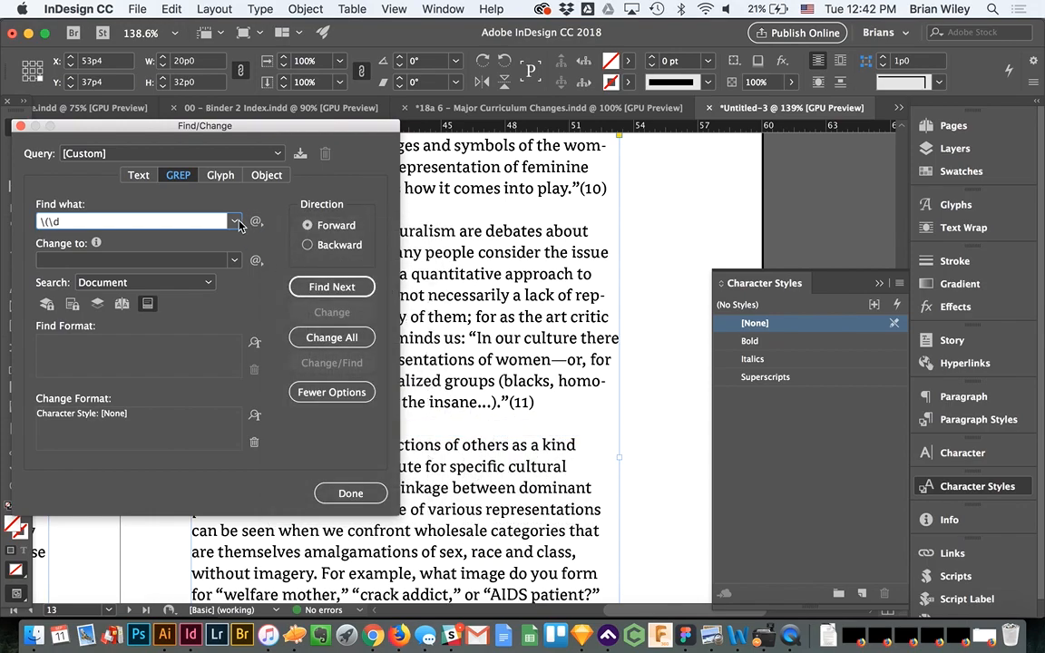
left_click(236, 221)
type("\\)")
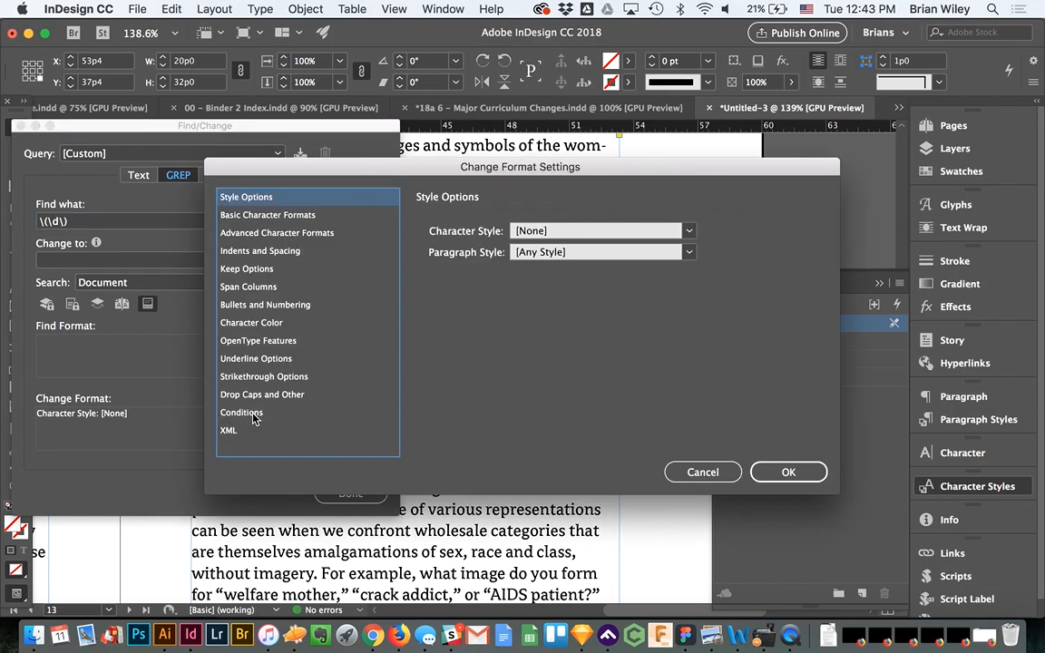
Set Change Format to the Superscripts style and find the first parenthesized endnote number
left_click(690, 230)
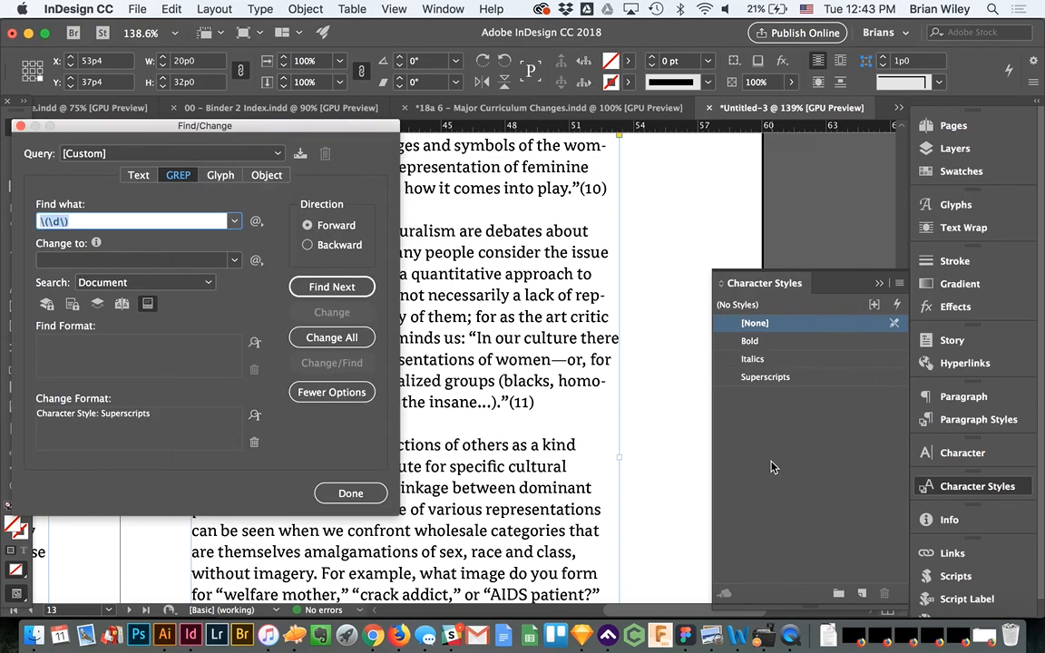
left_click(330, 286)
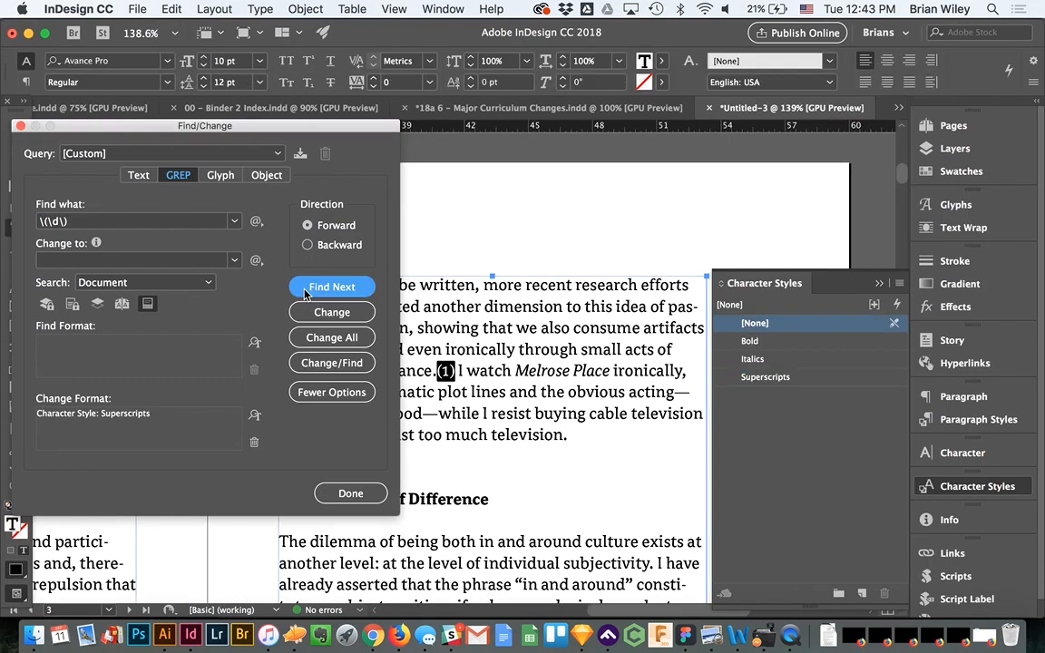
Change All nine parenthesized endnote numbers to Superscripts and close Find/Change
left_click(330, 287)
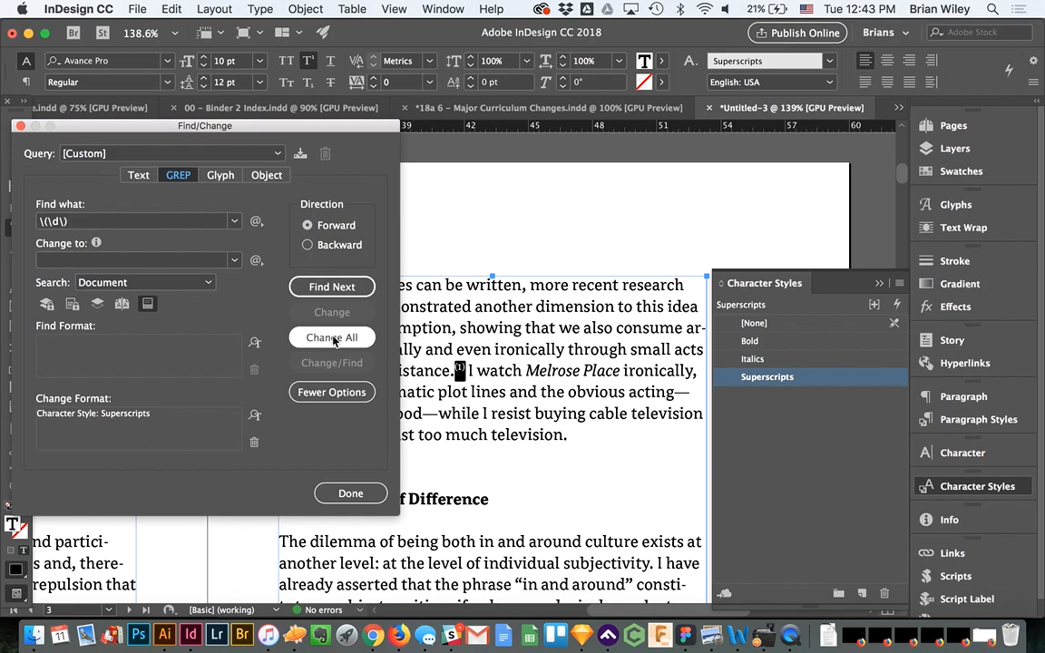
left_click(330, 336)
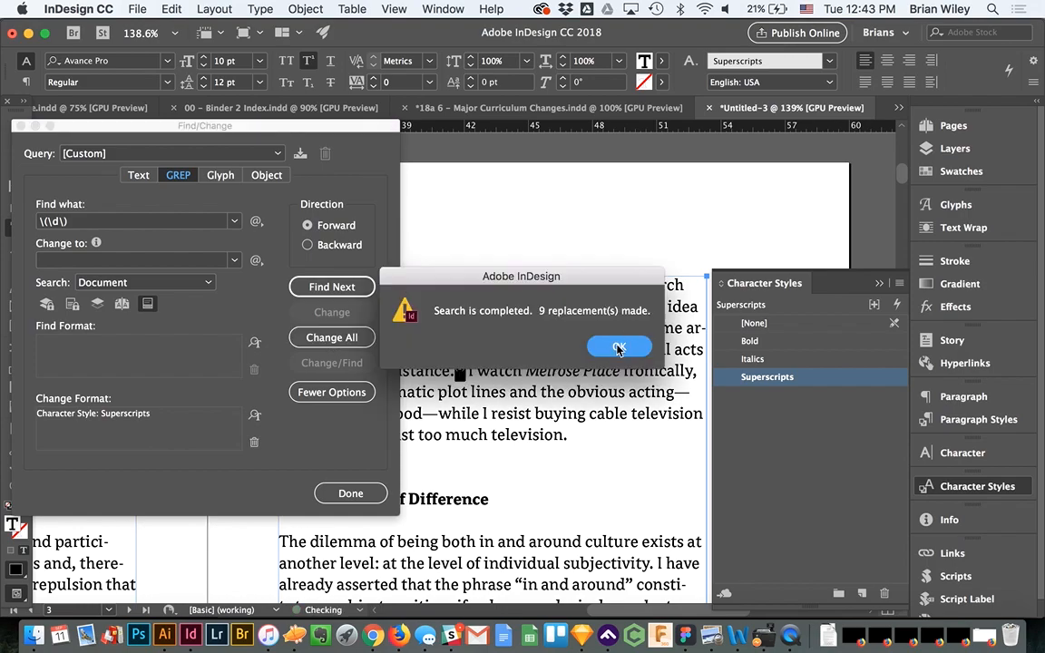
left_click(621, 346)
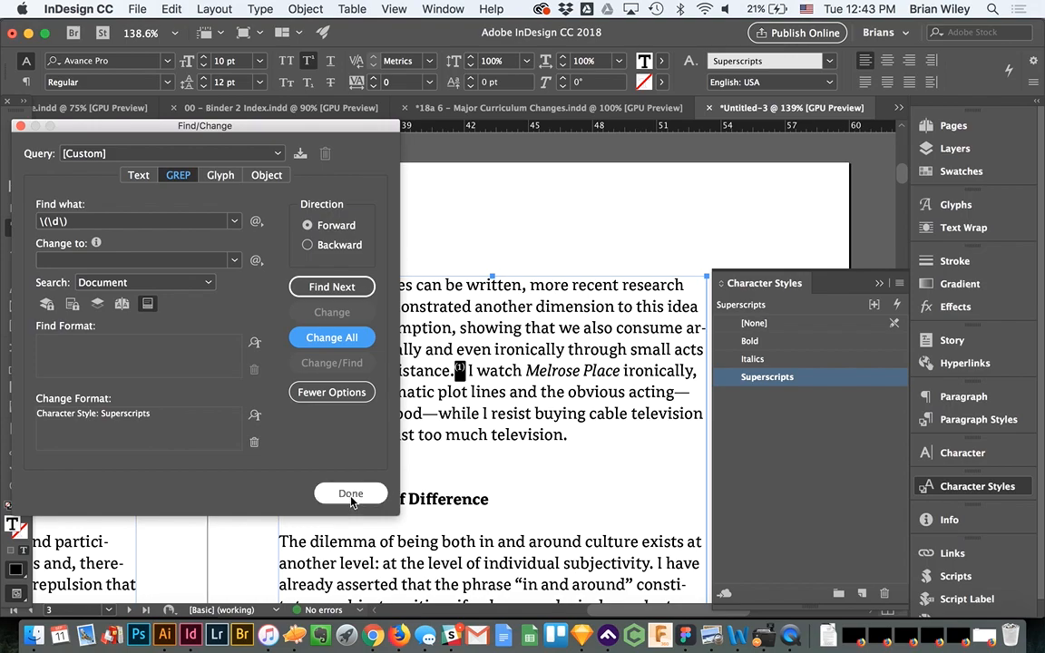
left_click(351, 493)
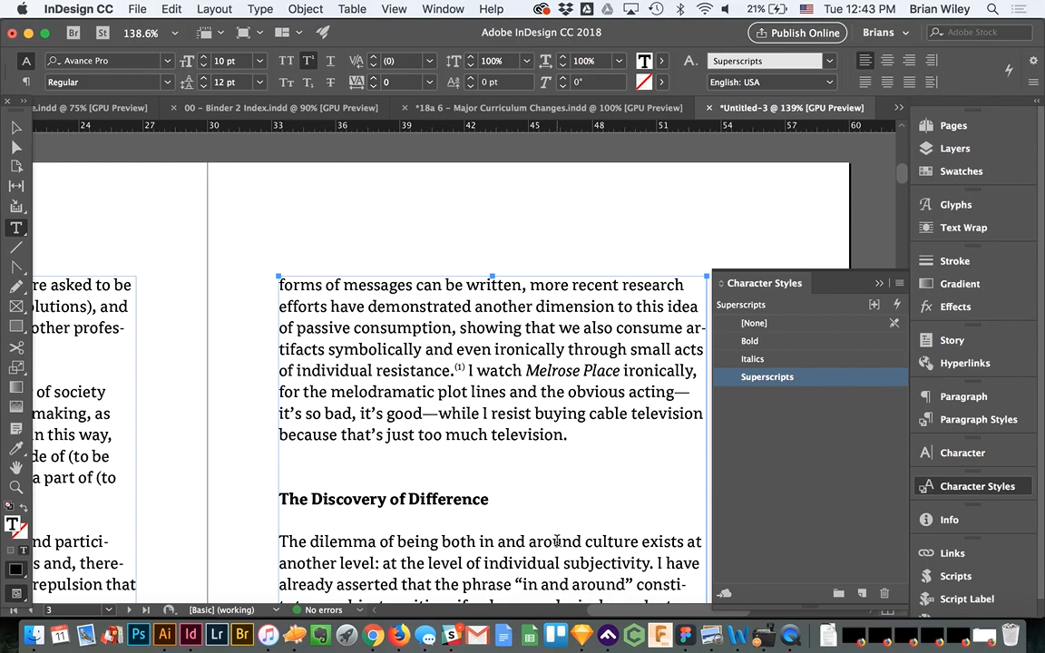
Check the first endnote in the text, then reopen Find/Change with Cmd+F
left_click(464, 371)
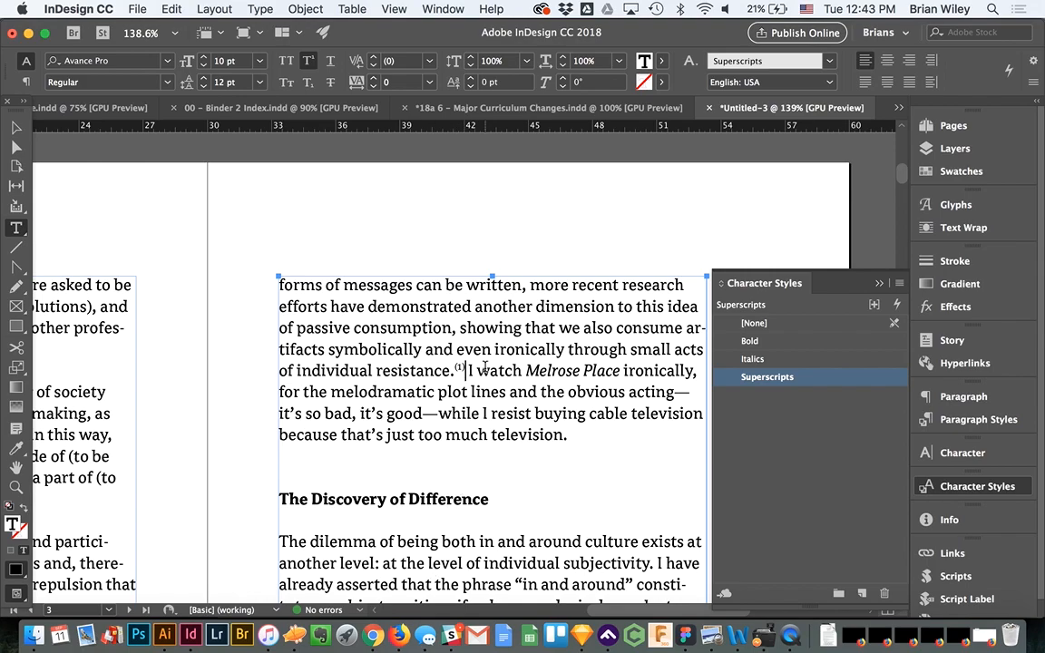
mouse_move(508, 403)
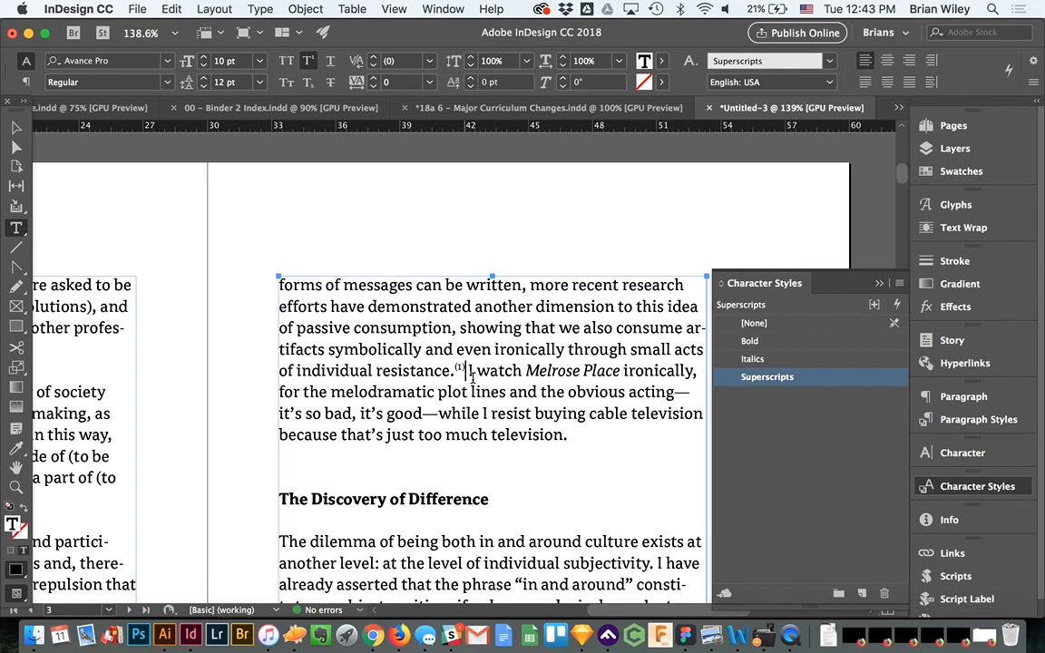
mouse_move(488, 420)
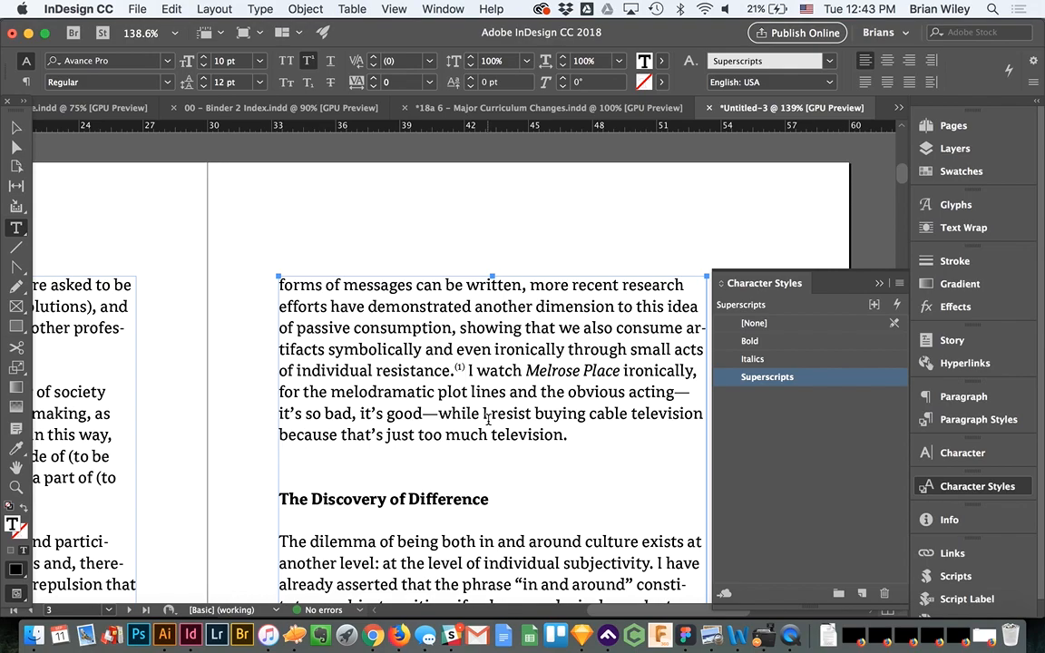
key("cmd+f")
type("\\(")
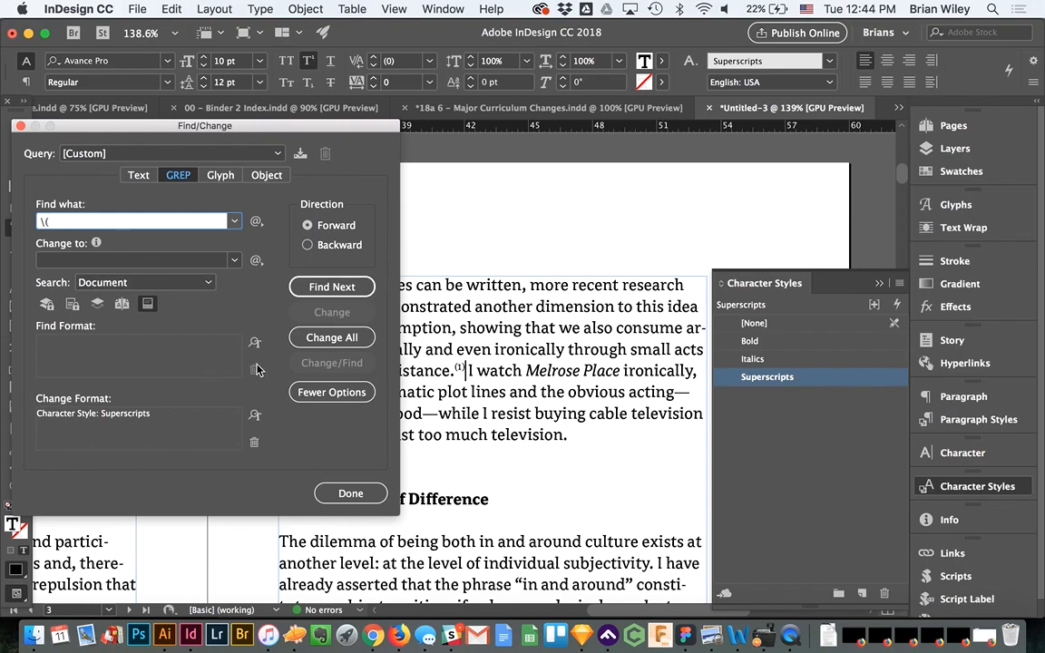
Restrict Find Format to the Superscripts style, clear Change Format, and switch to a Text search
left_click(254, 341)
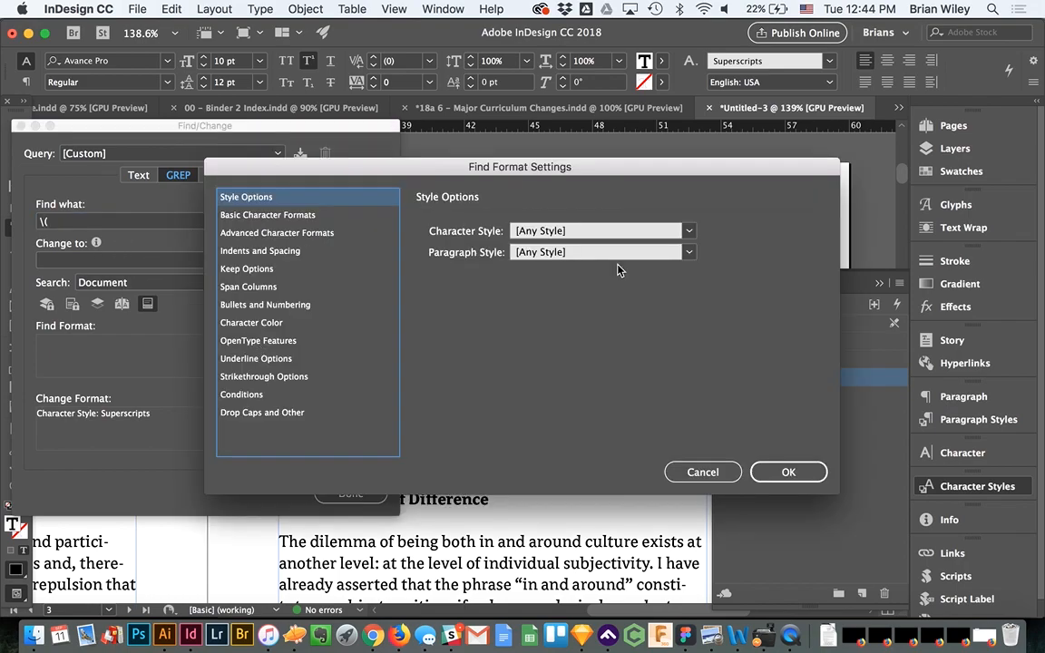
left_click(690, 230)
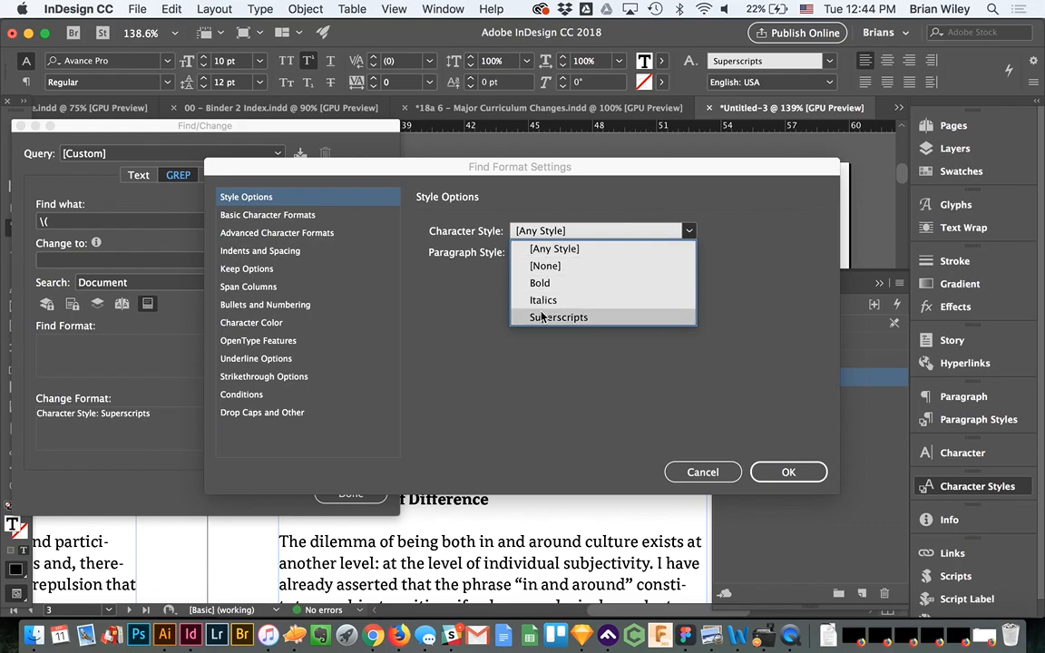
left_click(559, 316)
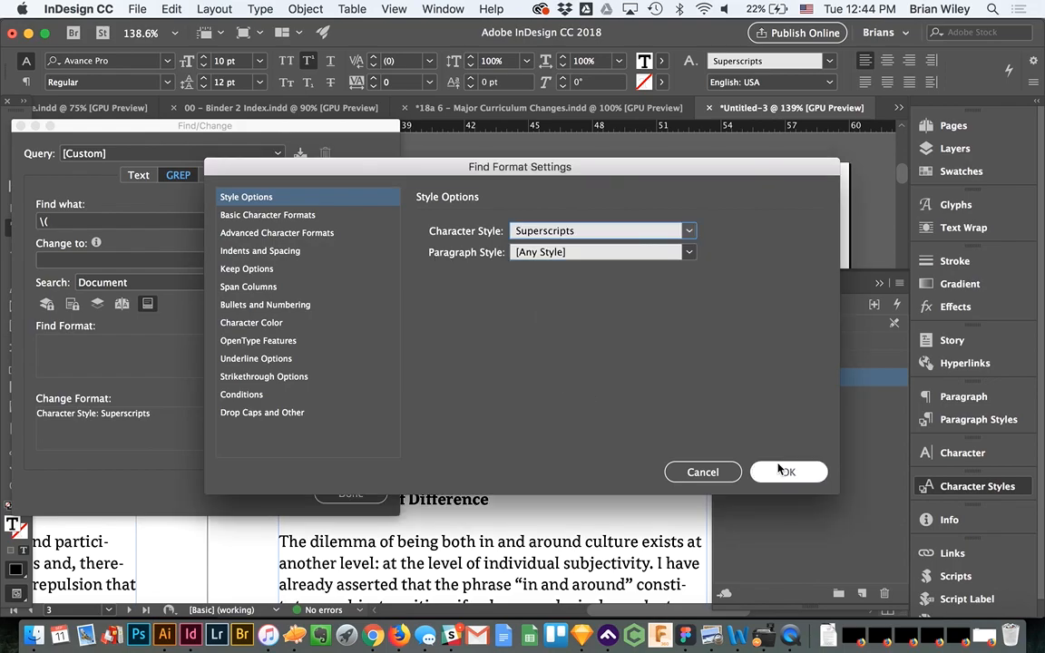
left_click(786, 471)
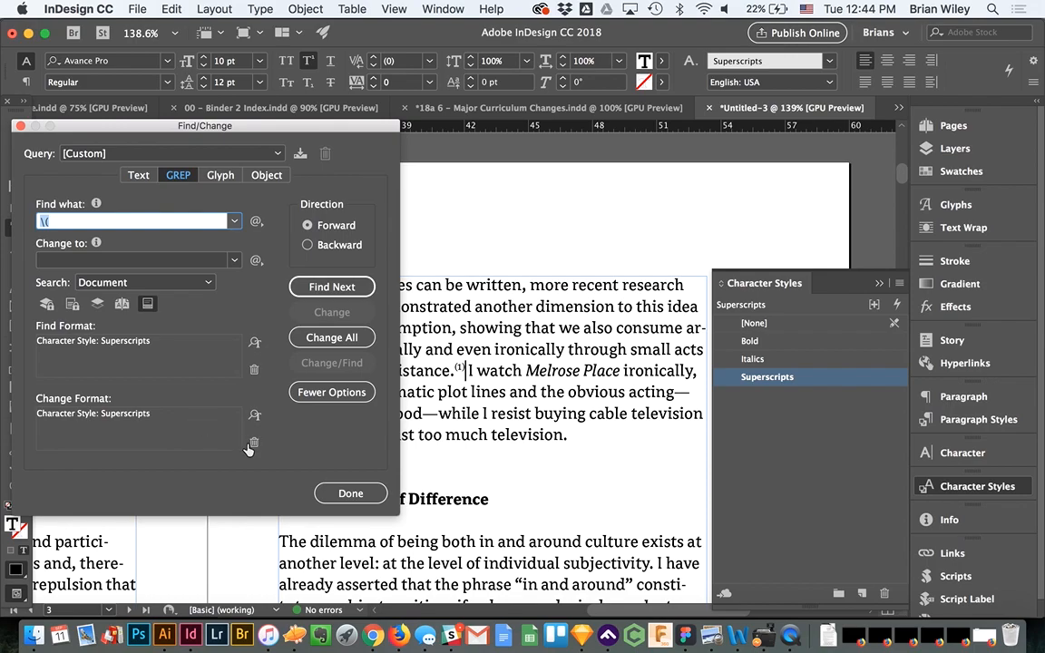
left_click(254, 443)
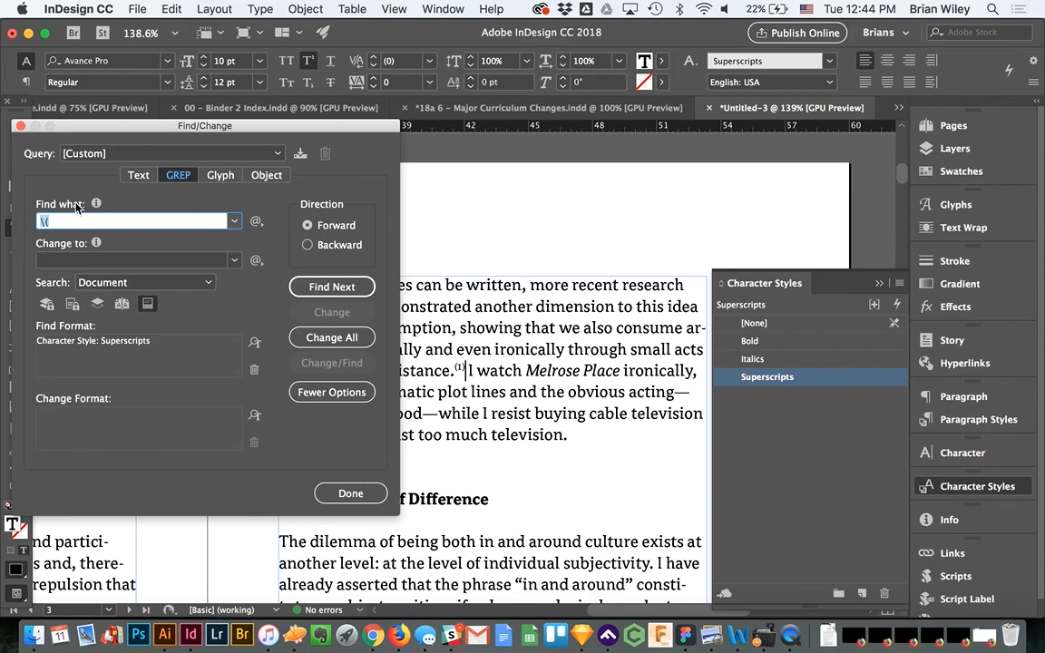
left_click(138, 174)
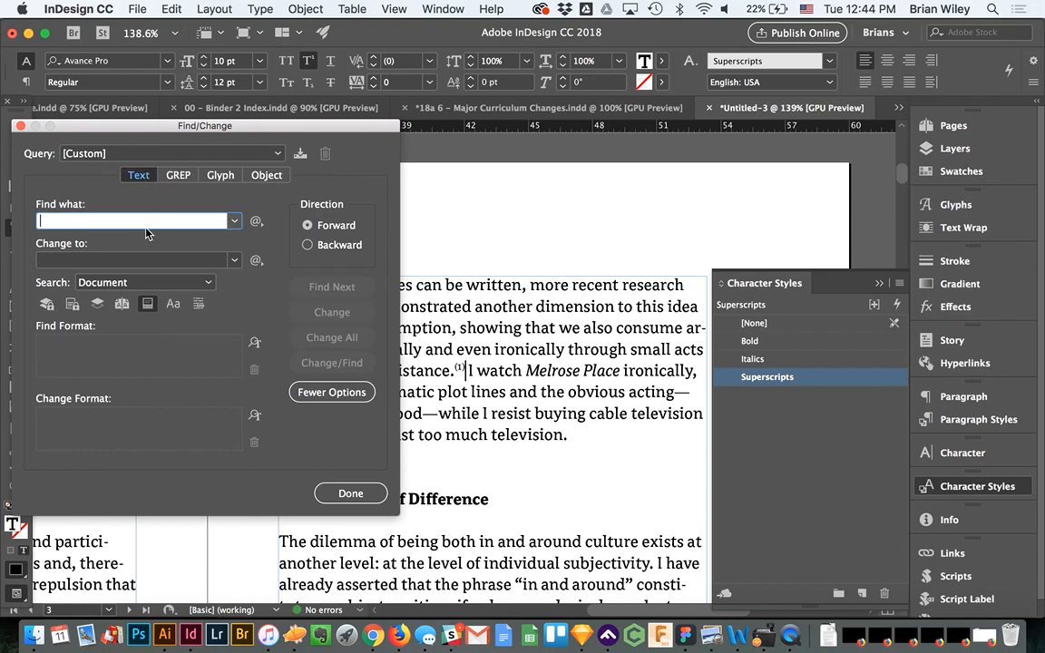
Limit the text search to Superscripts-styled text and find the first superscripted parenthesis
type("a")
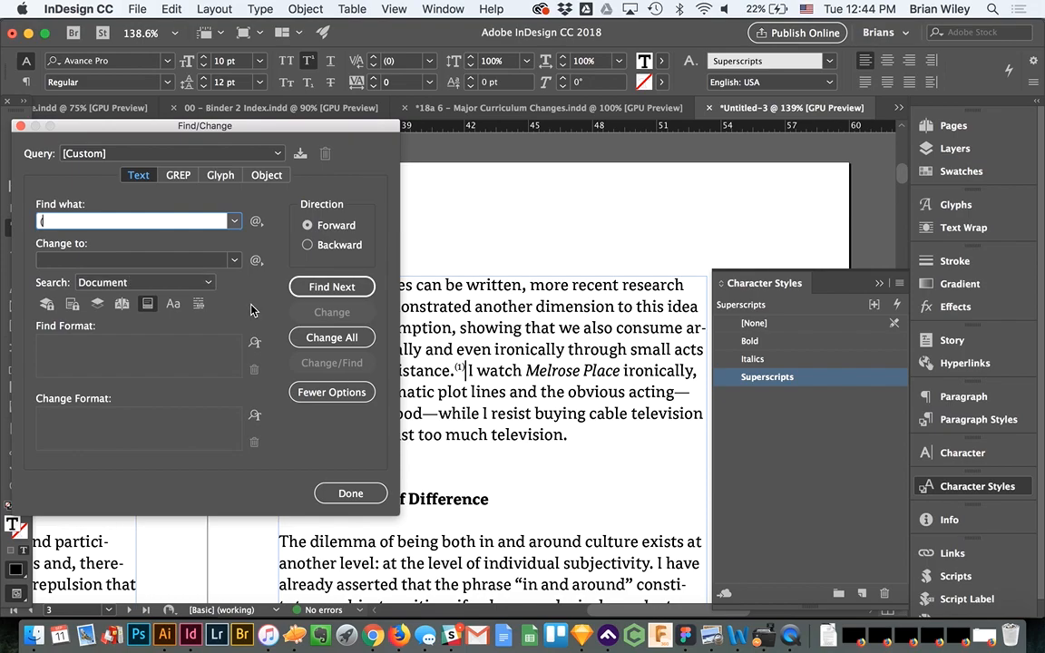
left_click(254, 341)
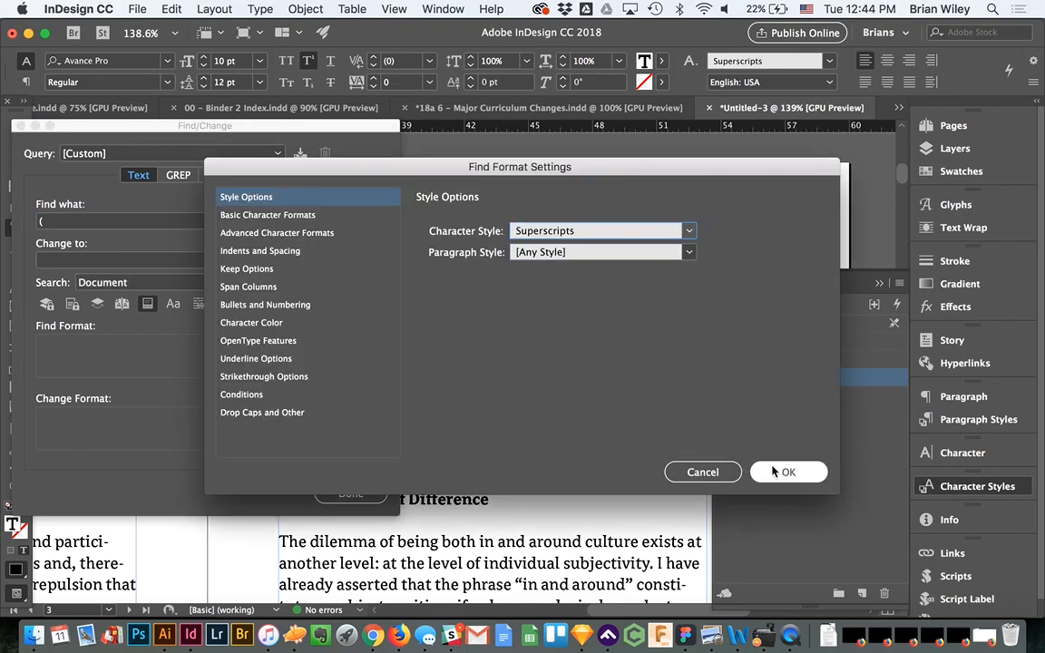
left_click(787, 472)
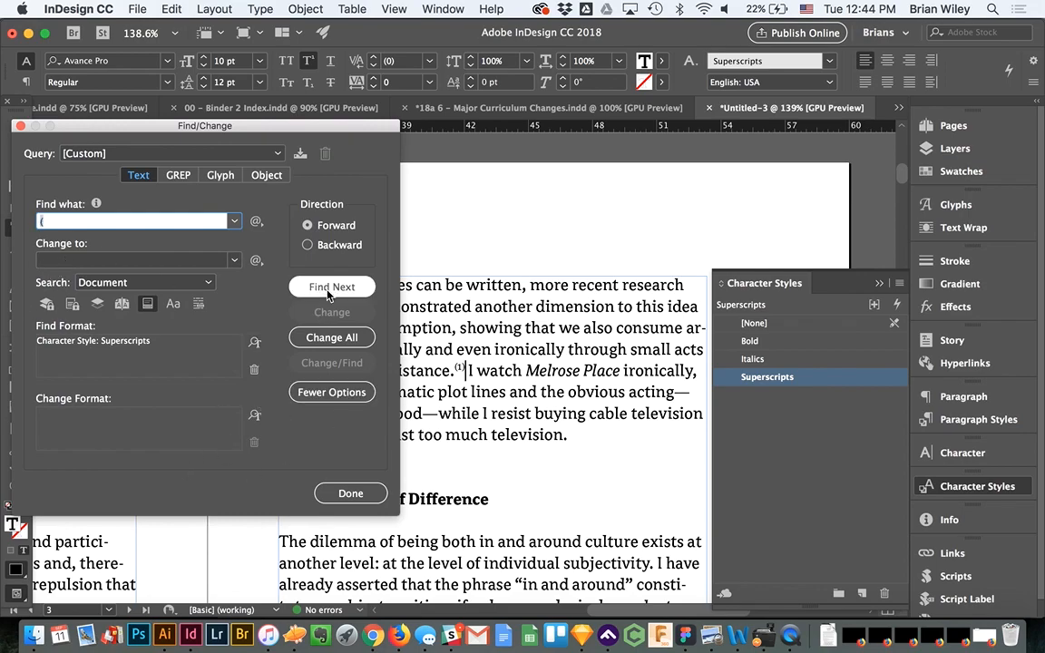
left_click(330, 287)
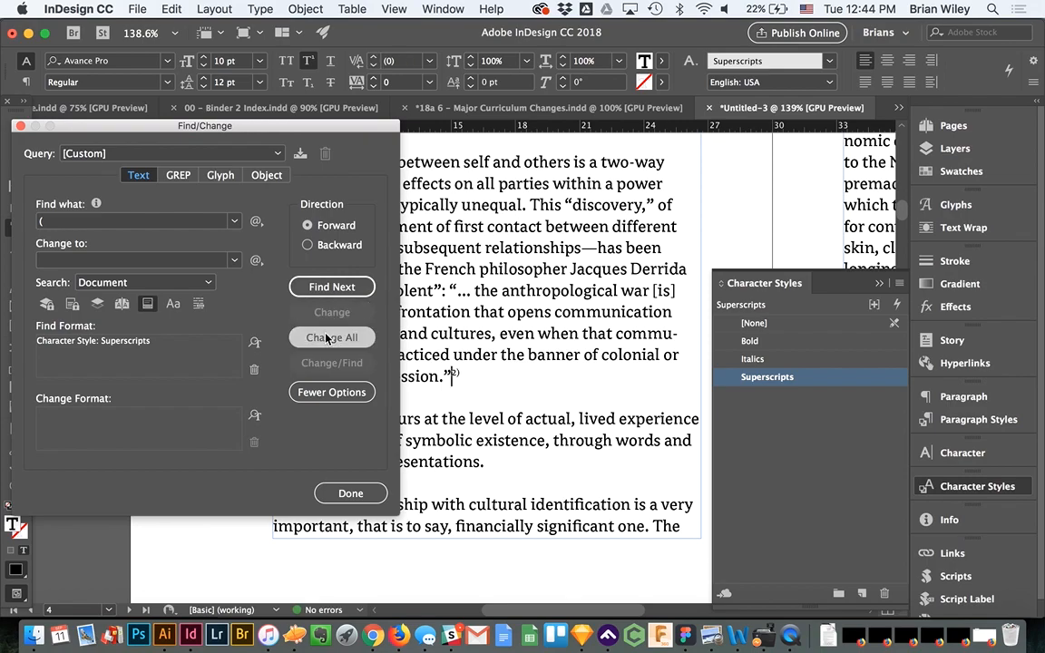
Change All to delete the ( and ) from the nine endnote numbers and close Find/Change
left_click(332, 335)
type(")")
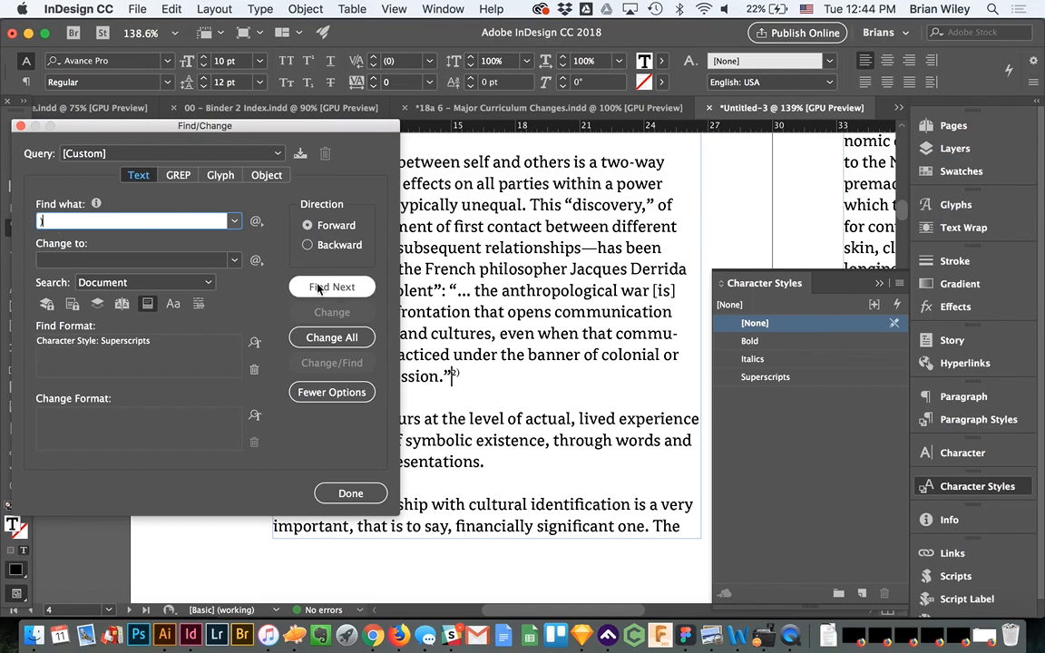
left_click(330, 338)
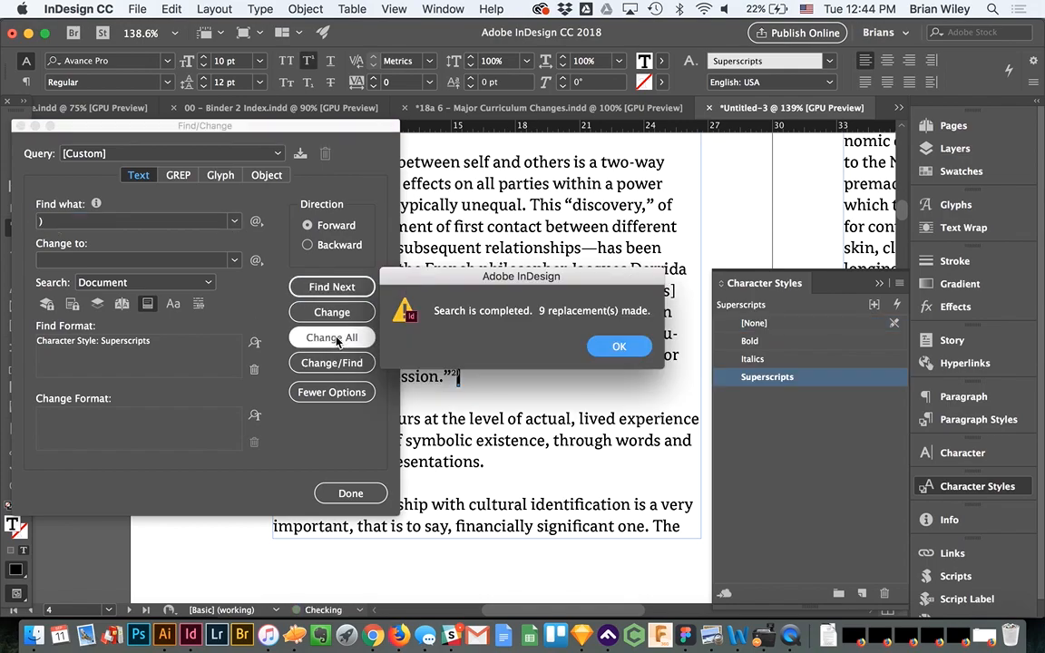
left_click(621, 344)
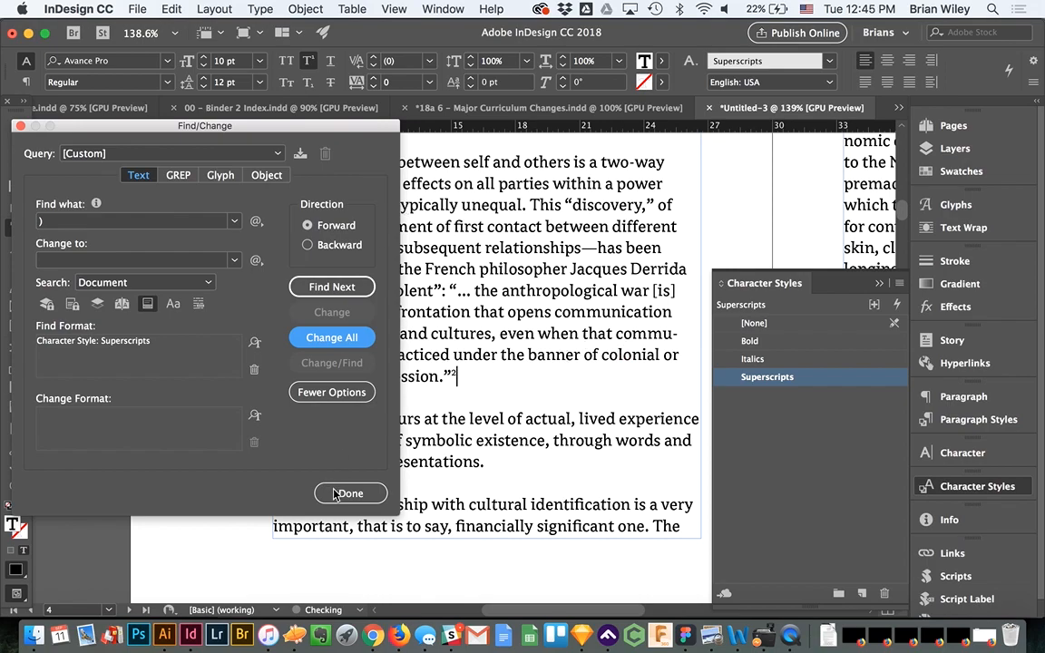
left_click(348, 493)
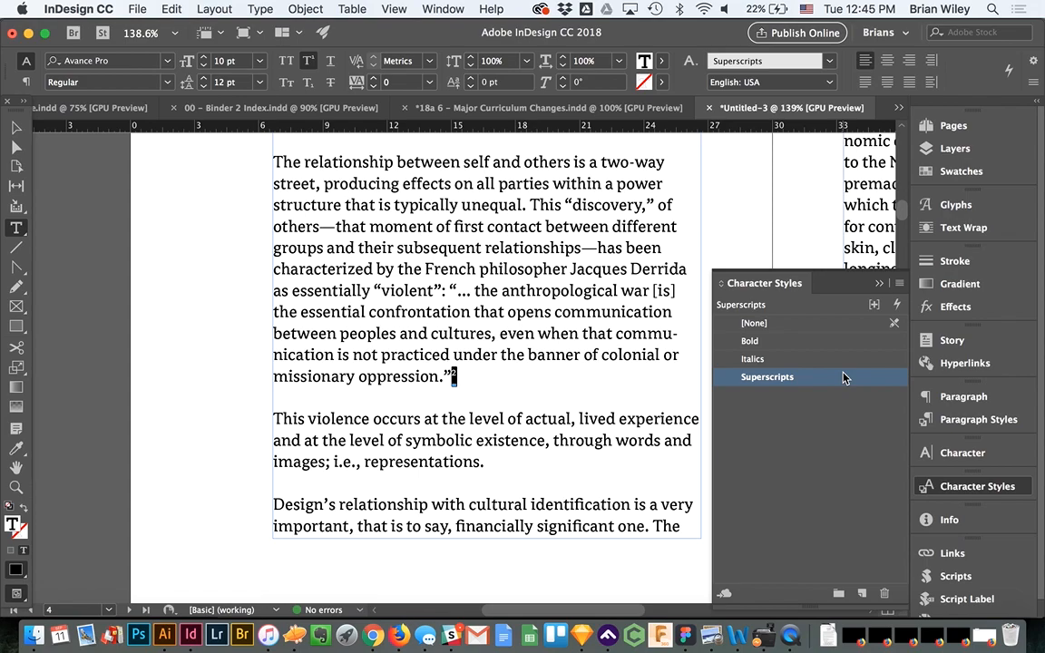
Set the Superscripts style's Position to OpenType Superior/Superscript and check an endnote number
double_click(766, 375)
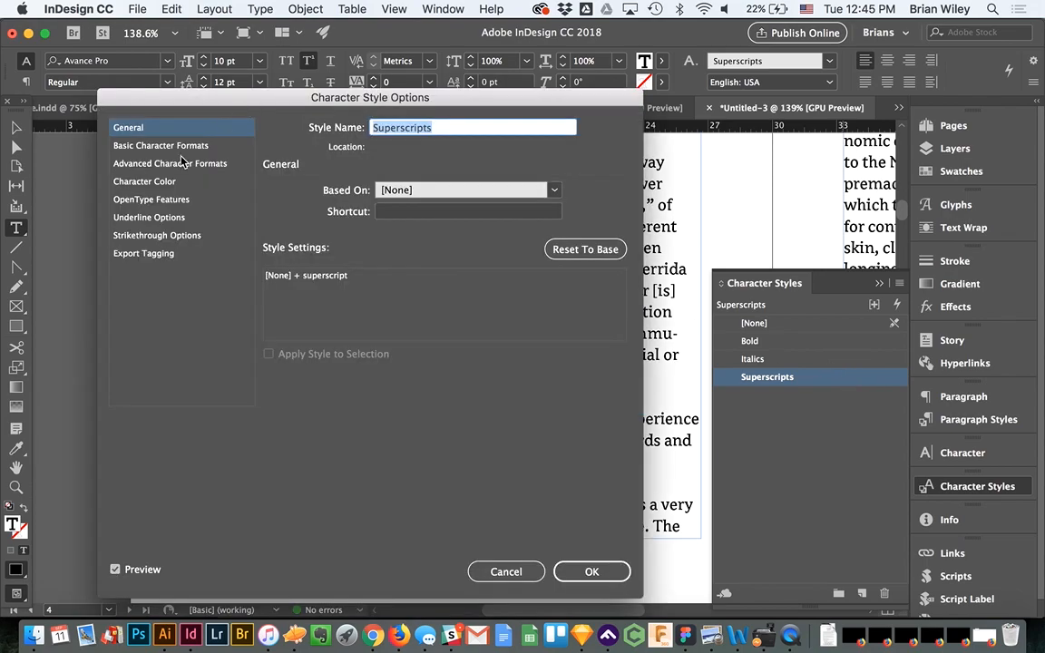
left_click(160, 145)
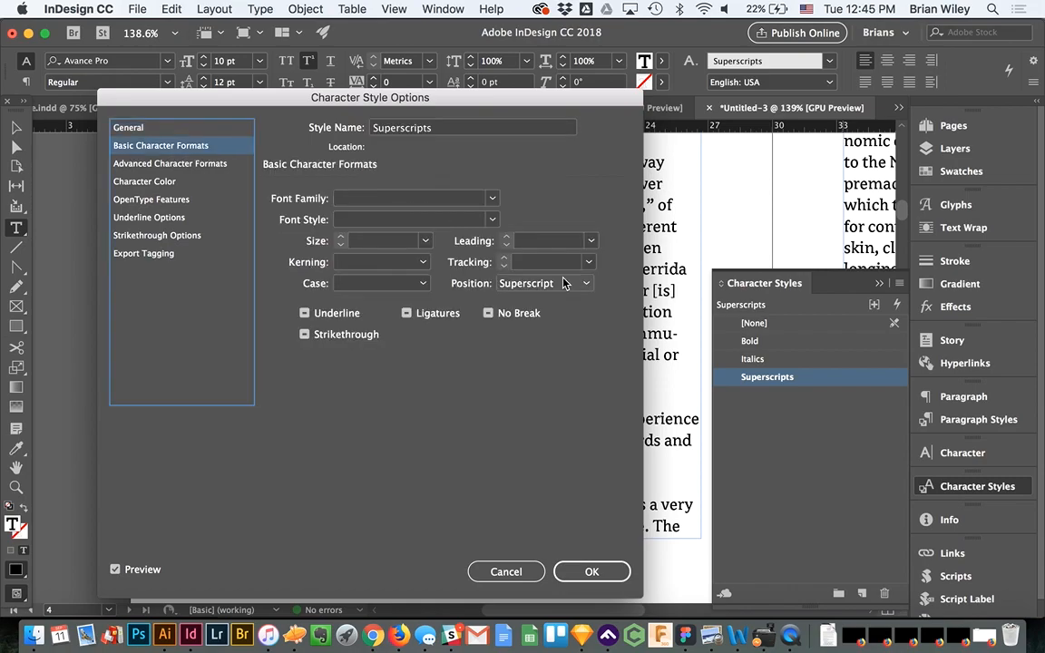
left_click(545, 283)
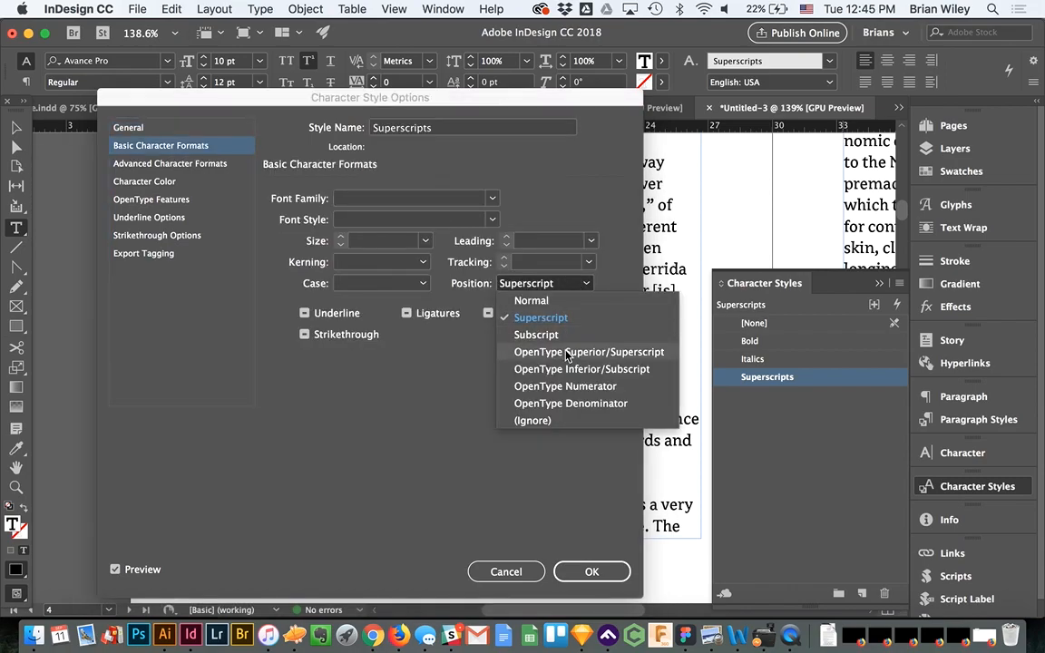
left_click(588, 352)
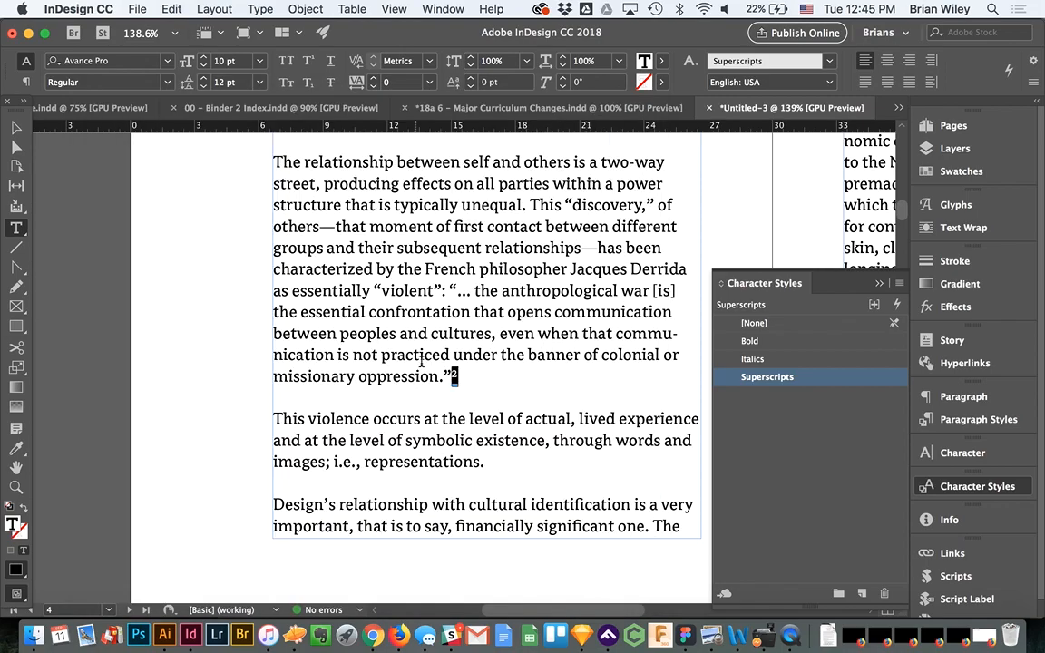
left_click(755, 323)
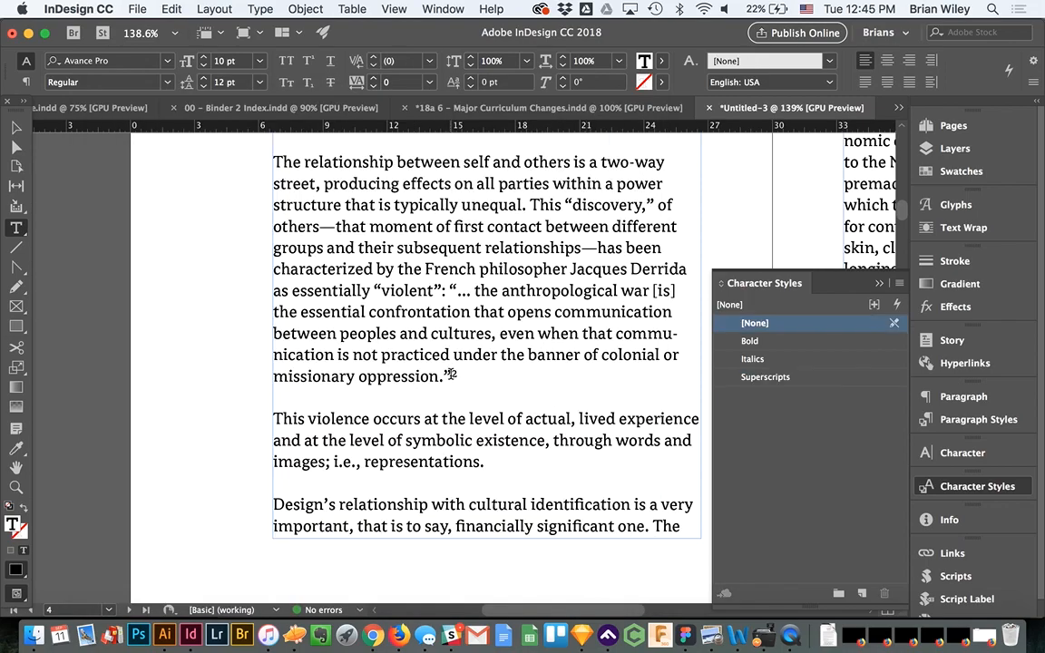